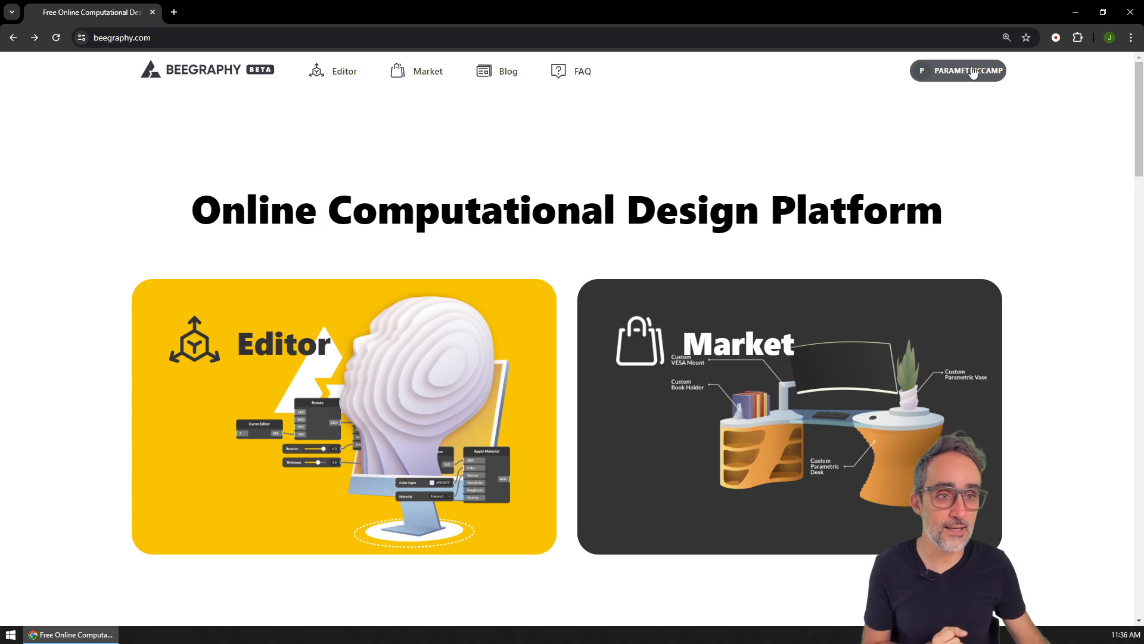
pyautogui.moveTo(366, 158)
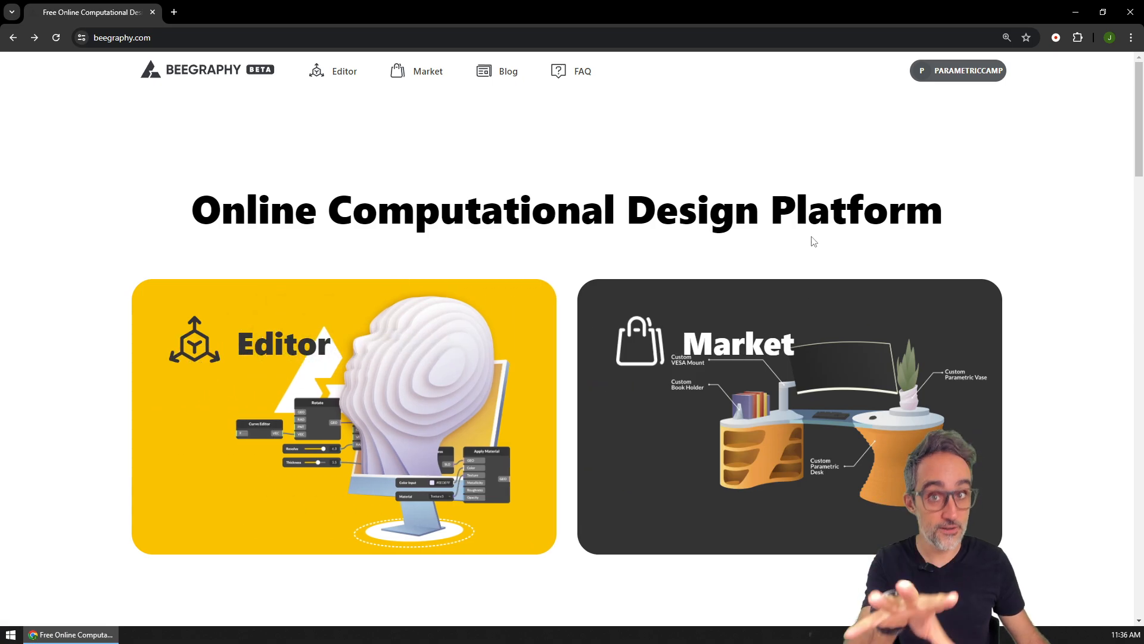
pyautogui.moveTo(831, 257)
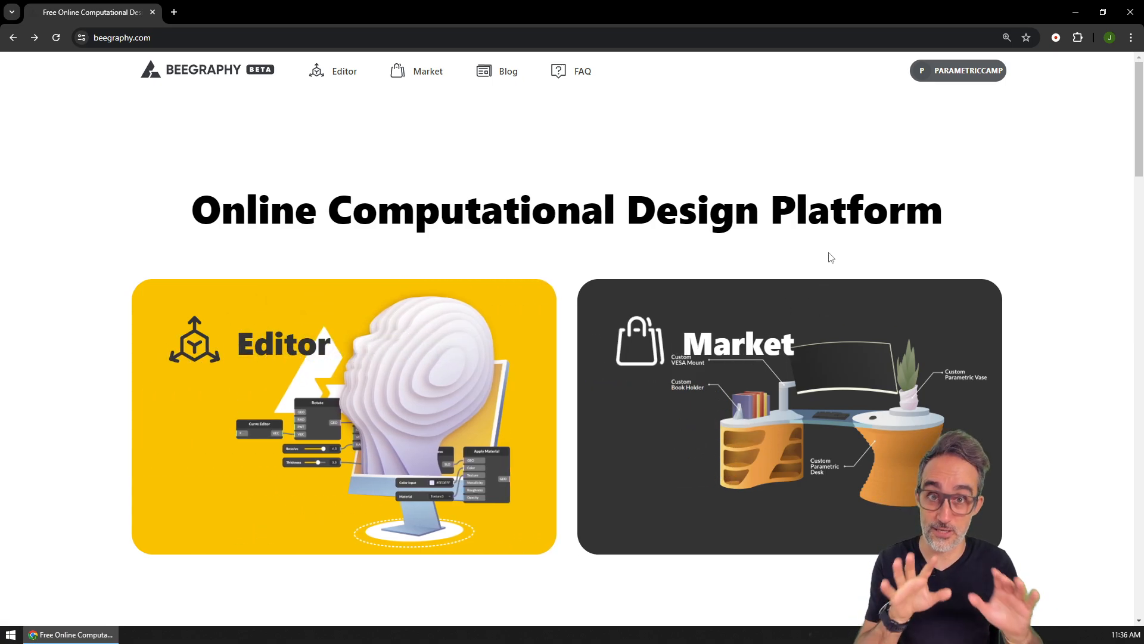
pyautogui.moveTo(416, 334)
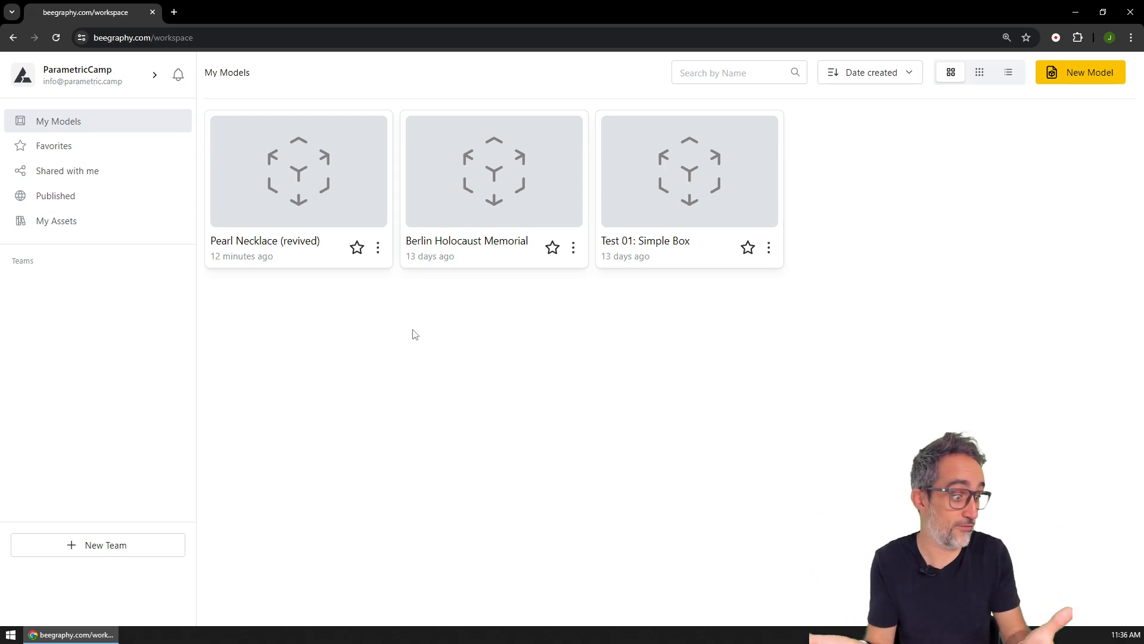
pyautogui.moveTo(986, 263)
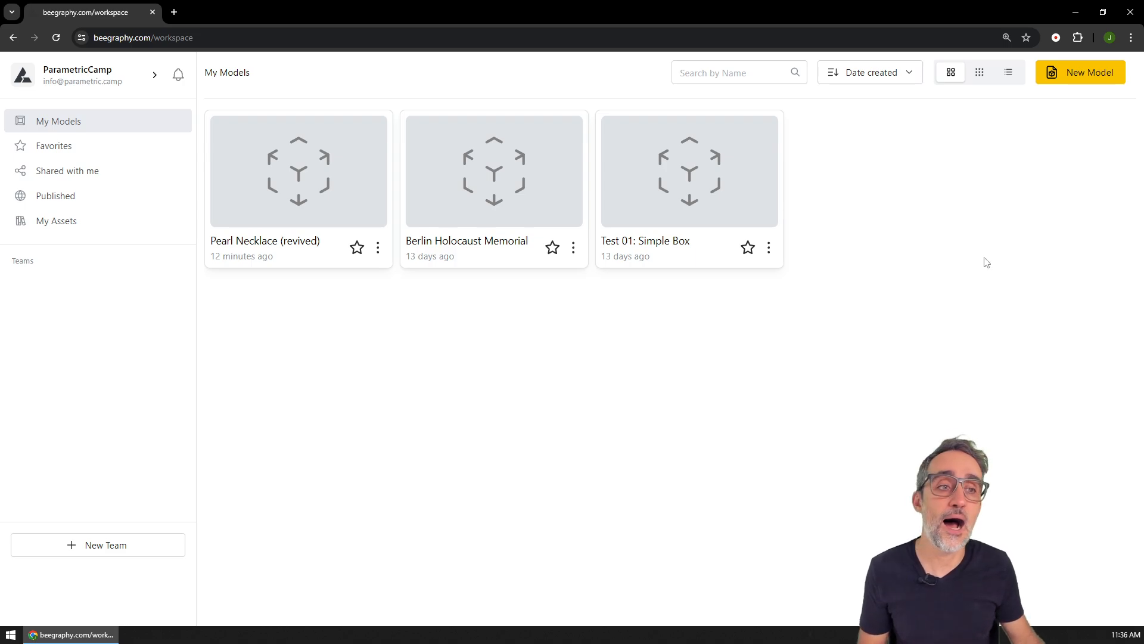
# Create a new model named 'Intro to the Editor' from My Models.
pyautogui.click(1080, 71)
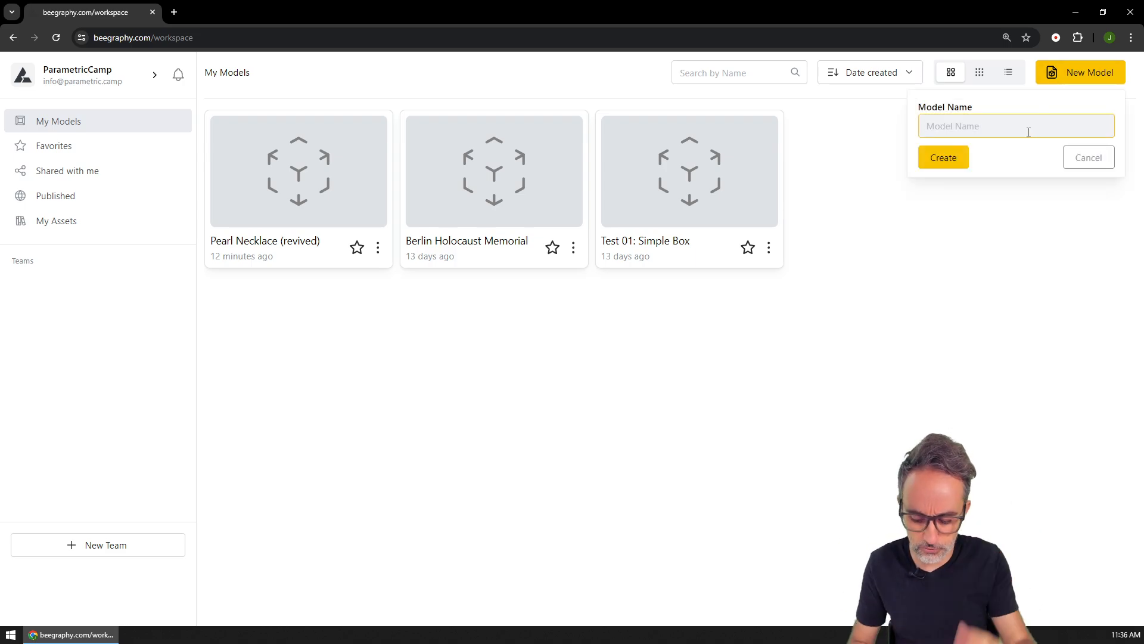
pyautogui.write('Intro to')
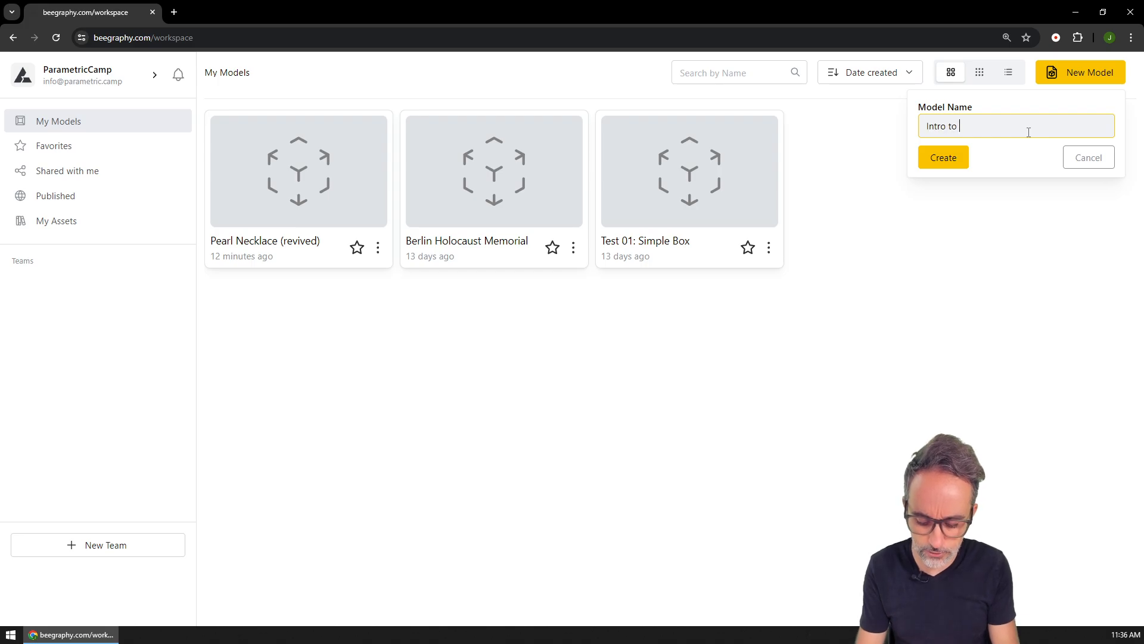
pyautogui.write('the Editor')
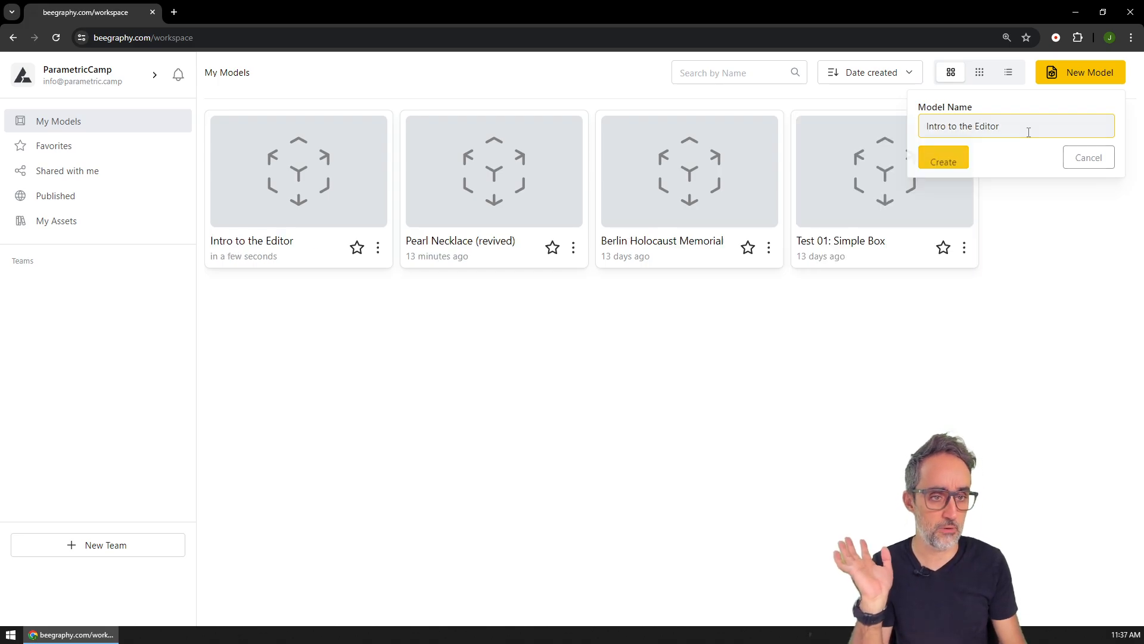
pyautogui.click(943, 159)
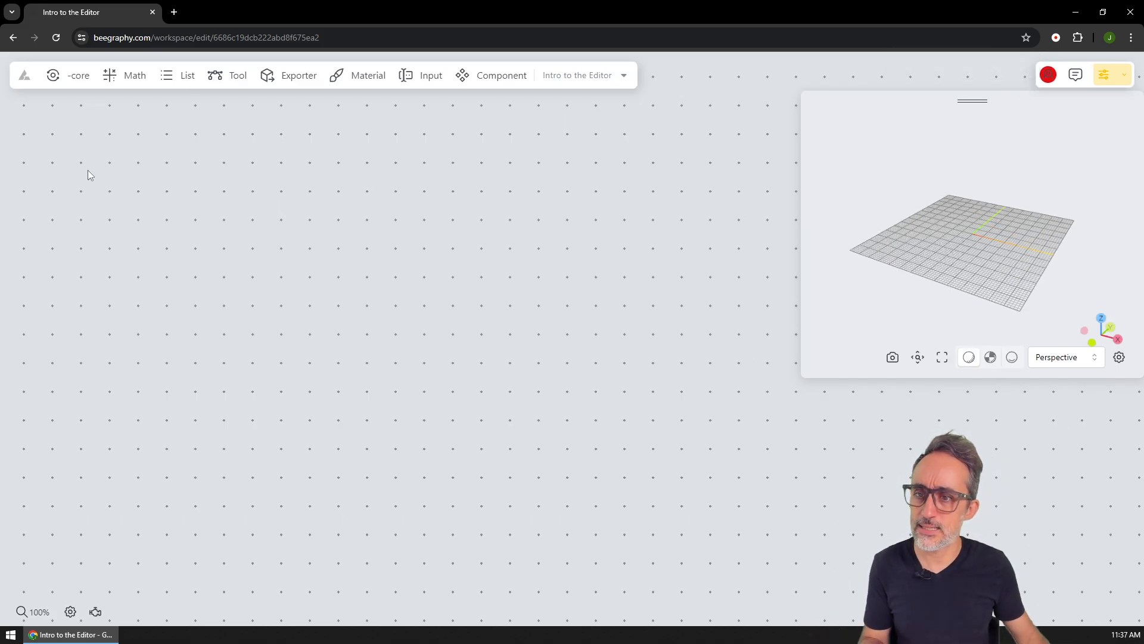
pyautogui.moveTo(583, 326)
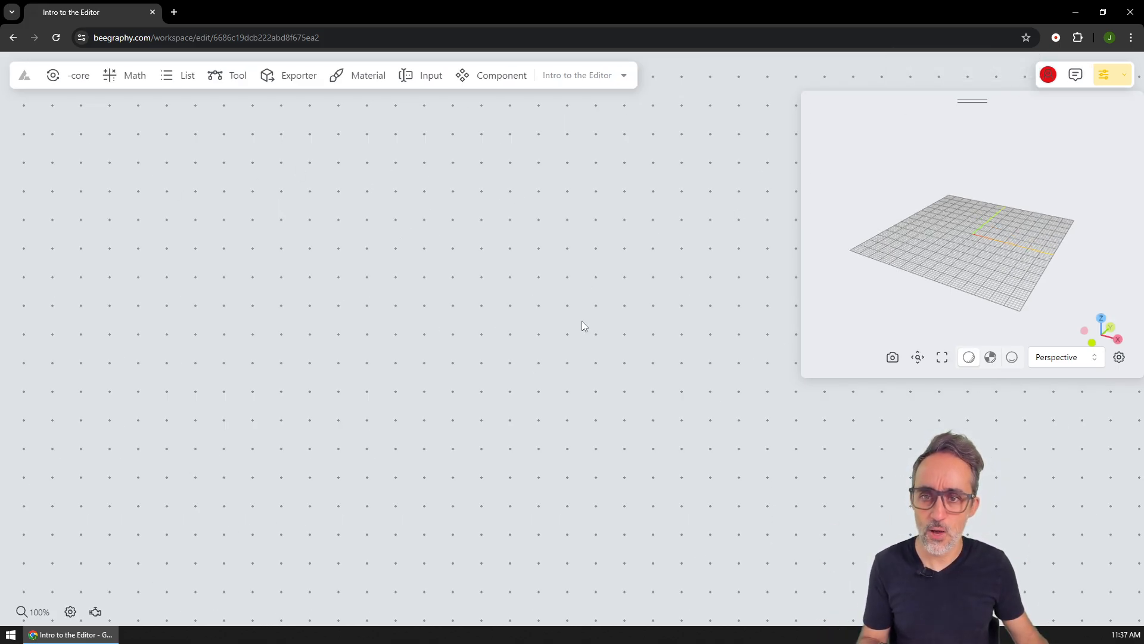
pyautogui.moveTo(570, 327)
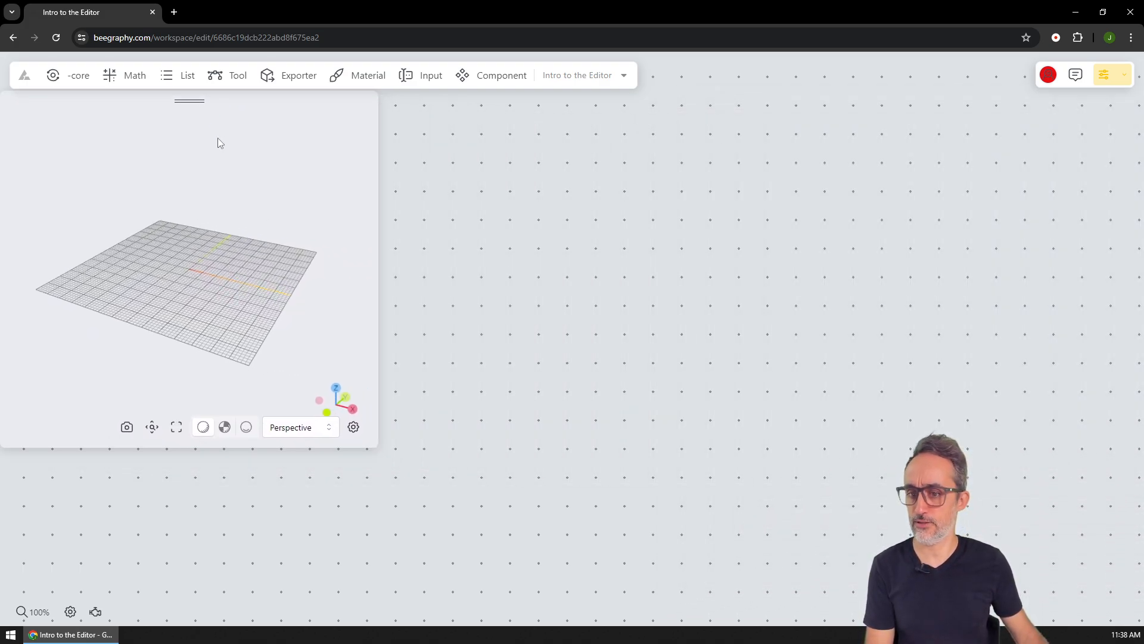
pyautogui.moveTo(363, 410)
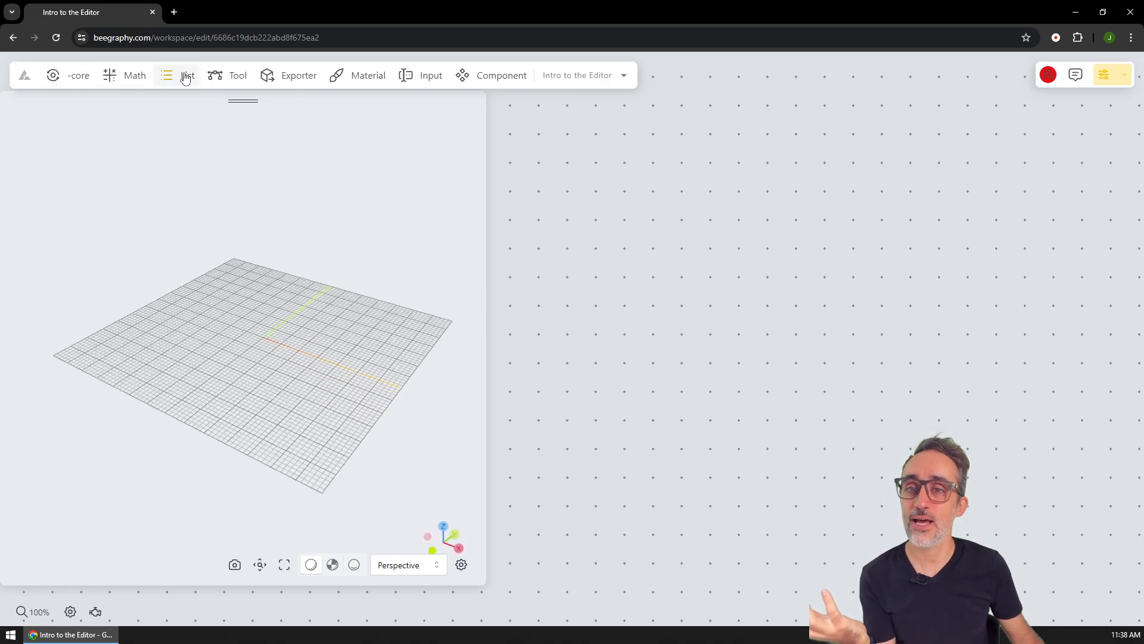
pyautogui.moveTo(390, 93)
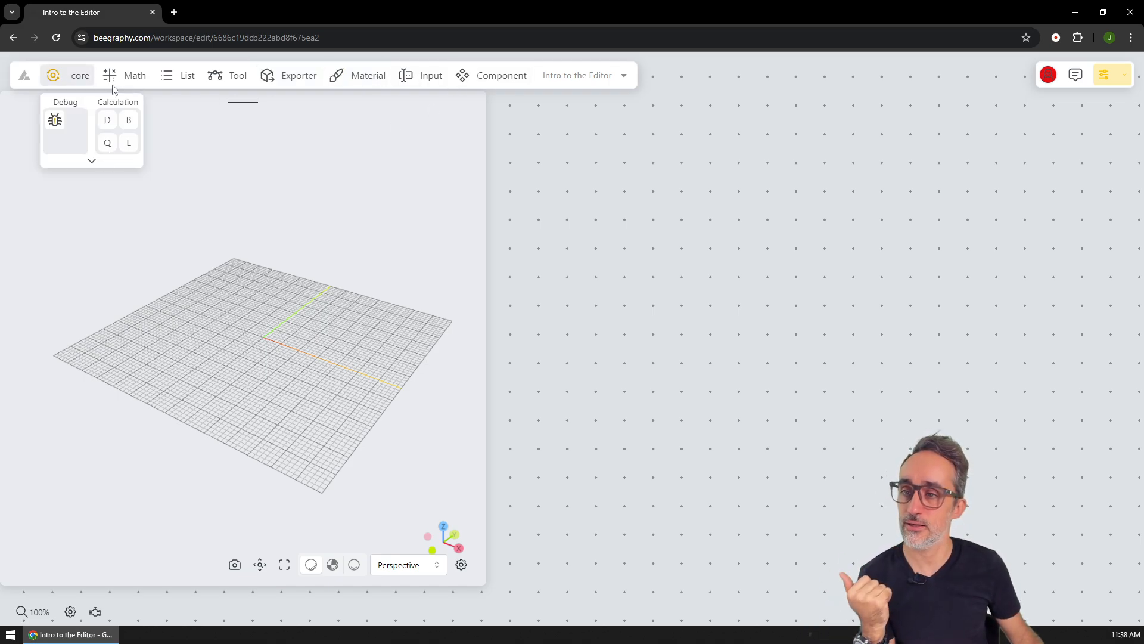
pyautogui.click(134, 75)
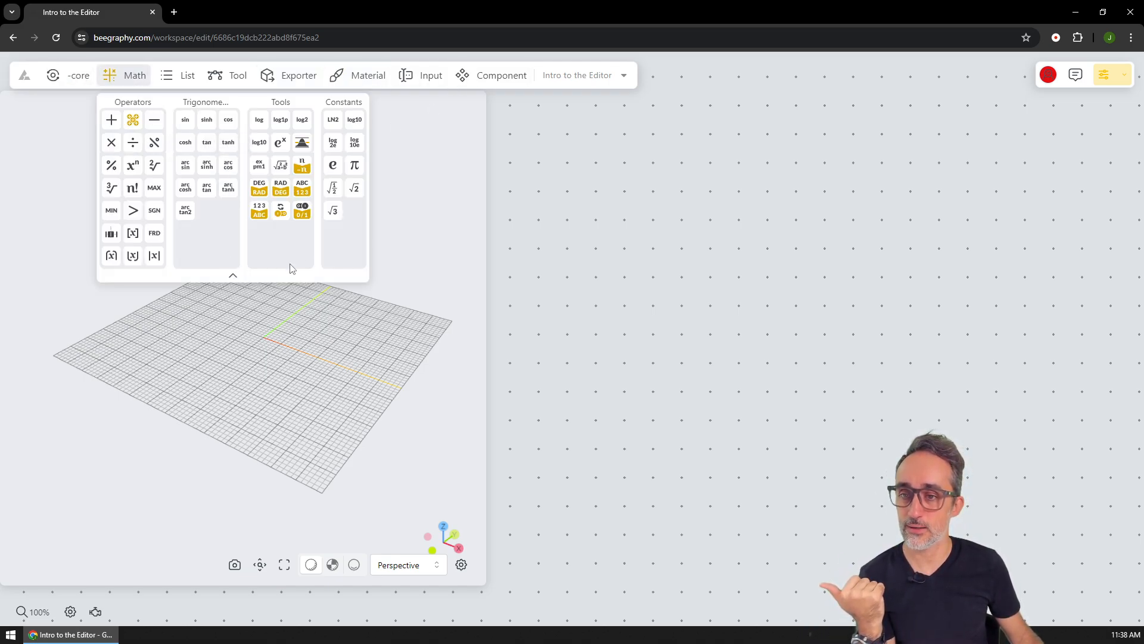
pyautogui.click(187, 75)
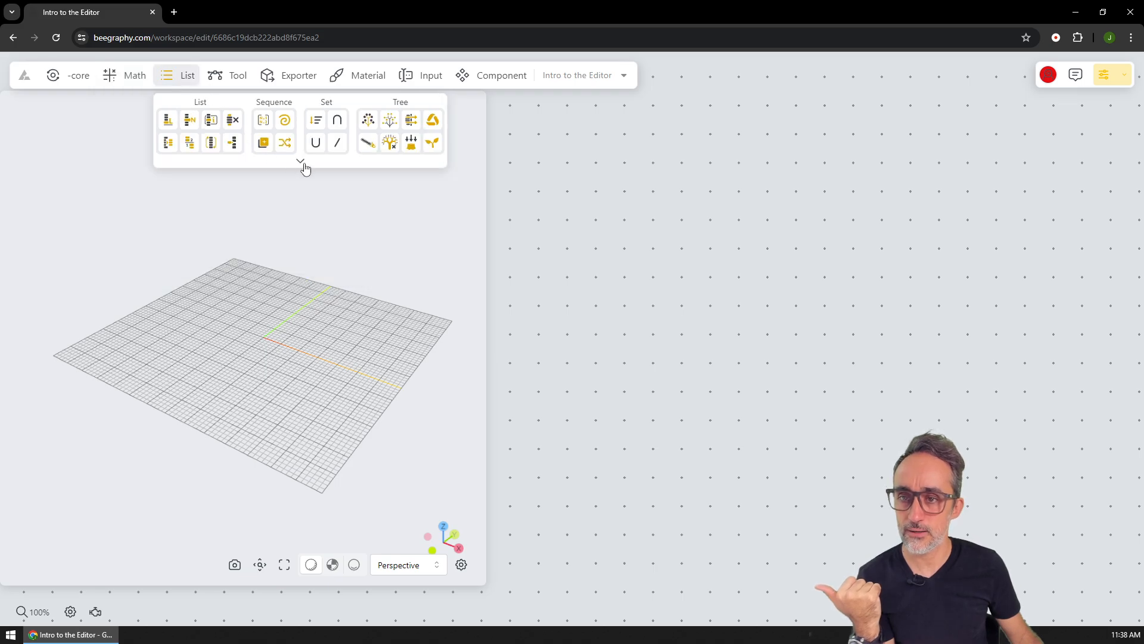
pyautogui.click(299, 160)
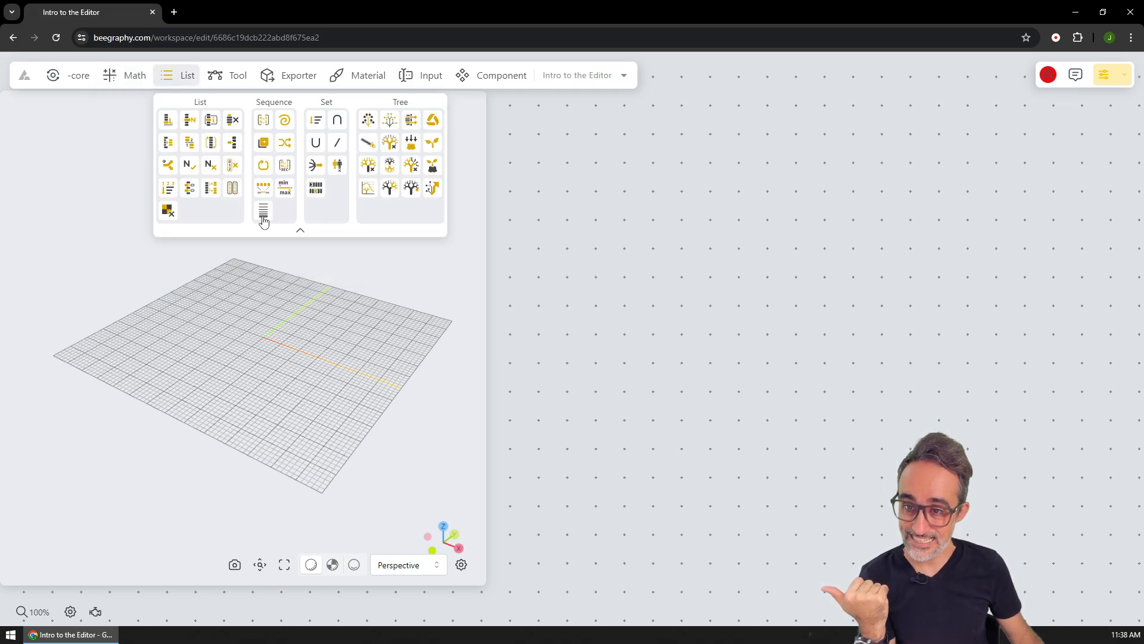
pyautogui.moveTo(319, 141)
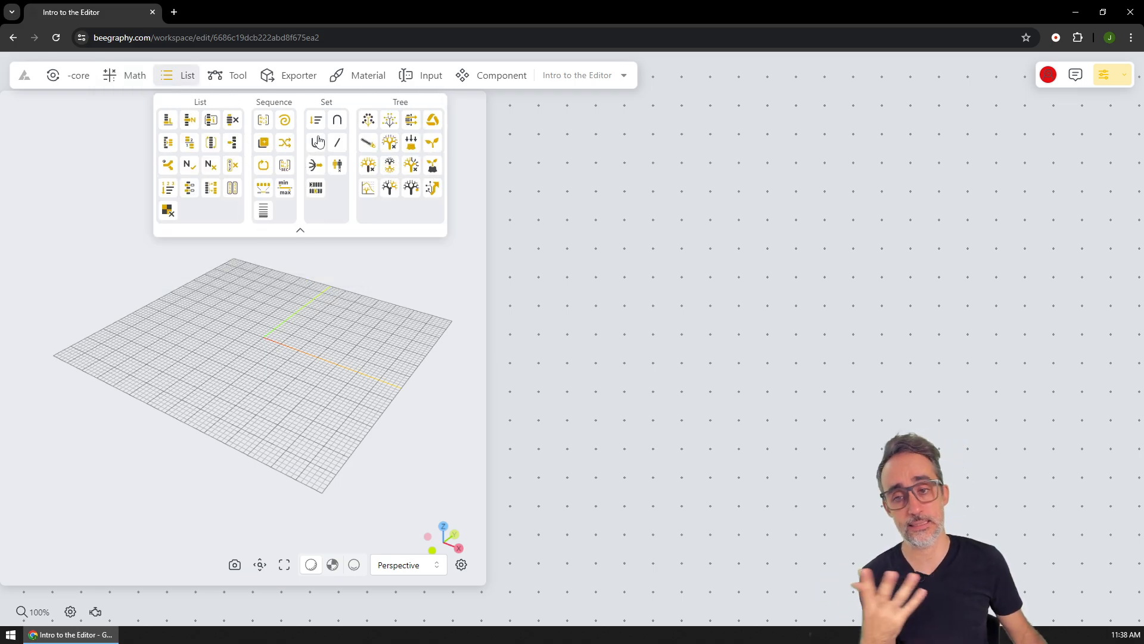
pyautogui.moveTo(380, 214)
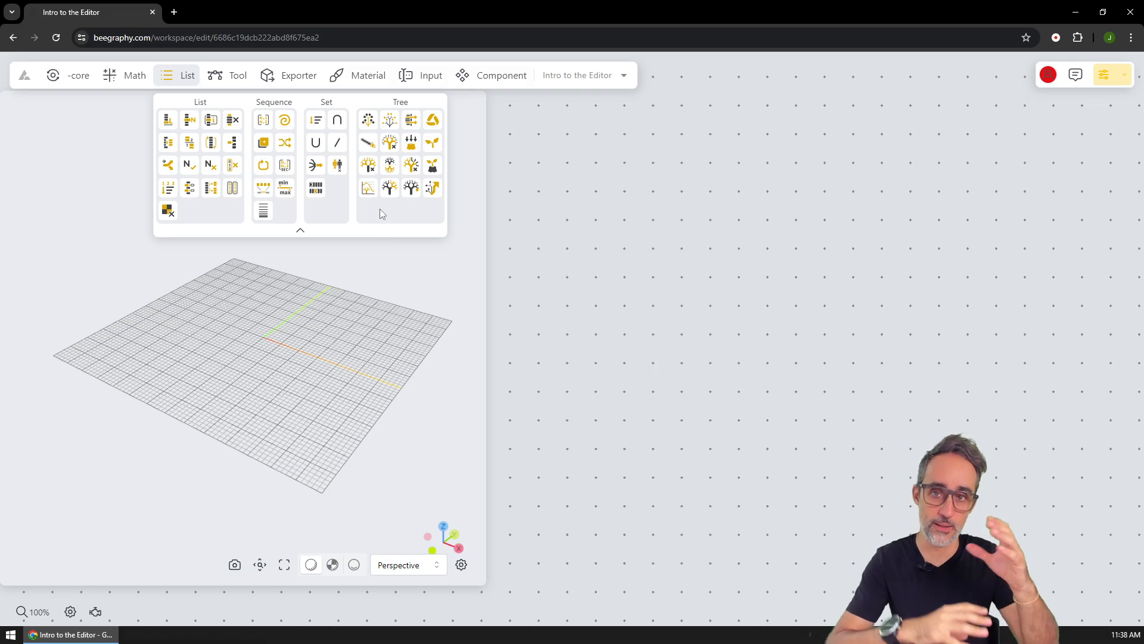
pyautogui.moveTo(238, 75)
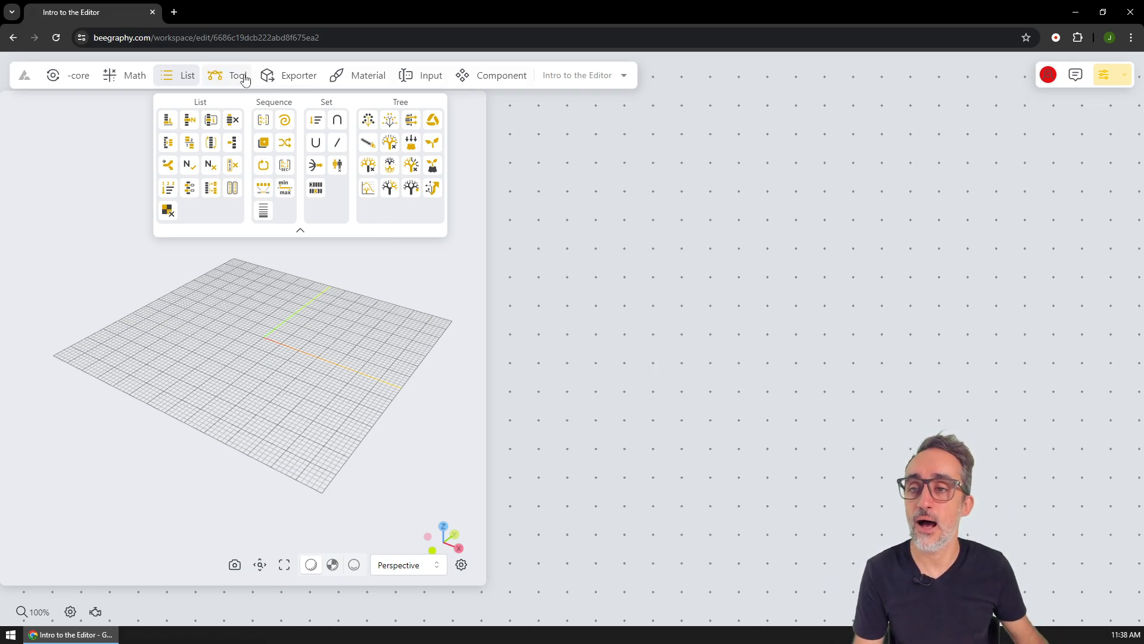
pyautogui.click(238, 75)
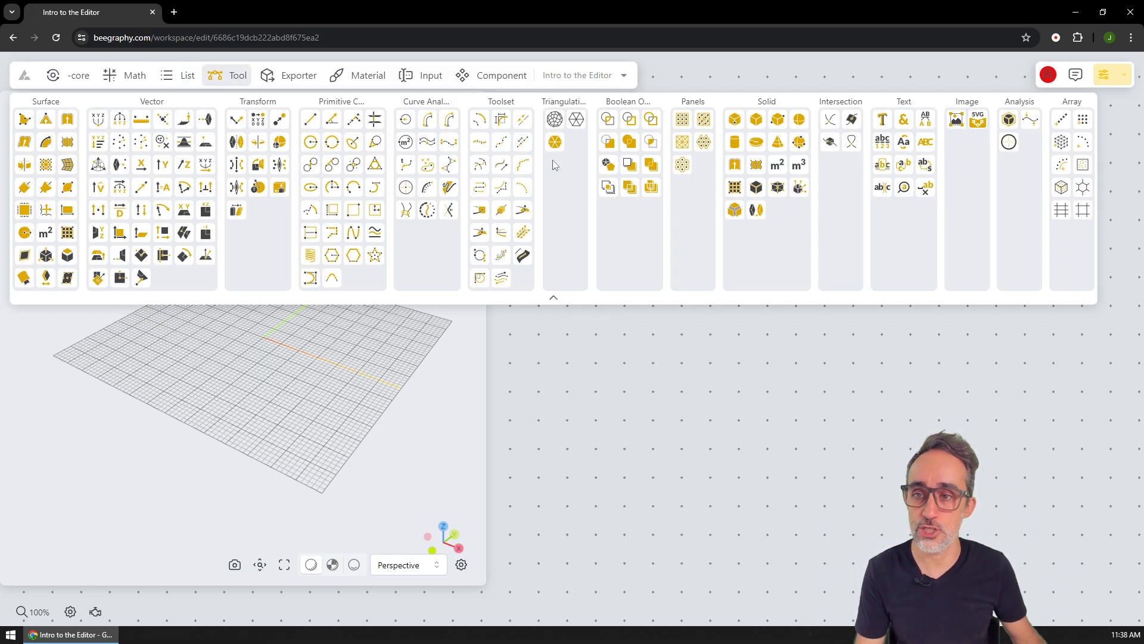
pyautogui.moveTo(462, 104)
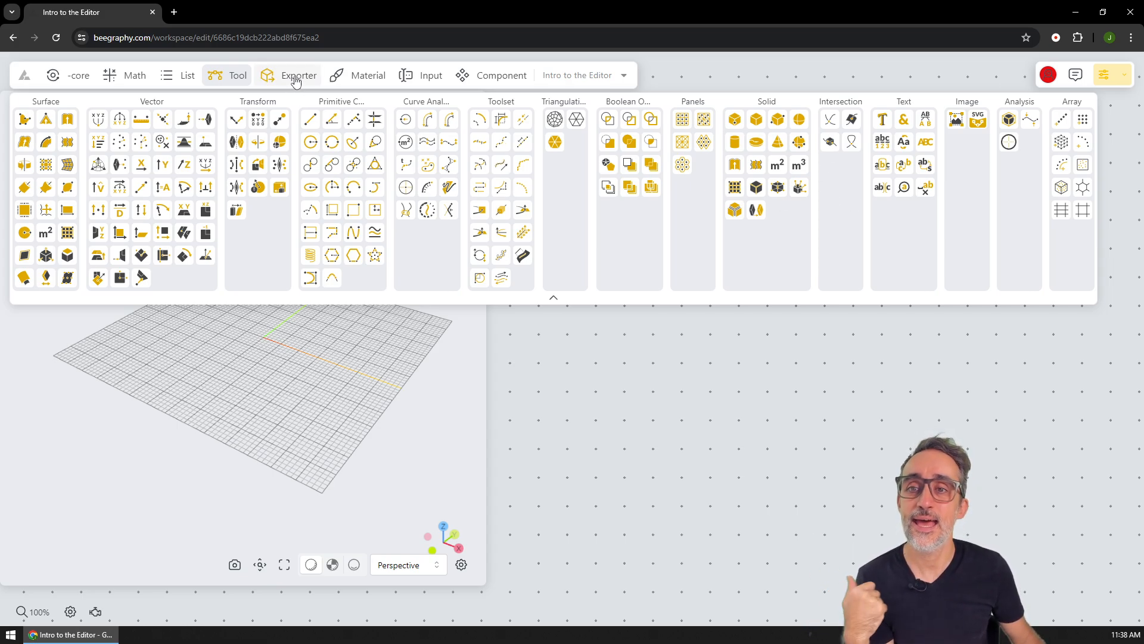
pyautogui.click(298, 75)
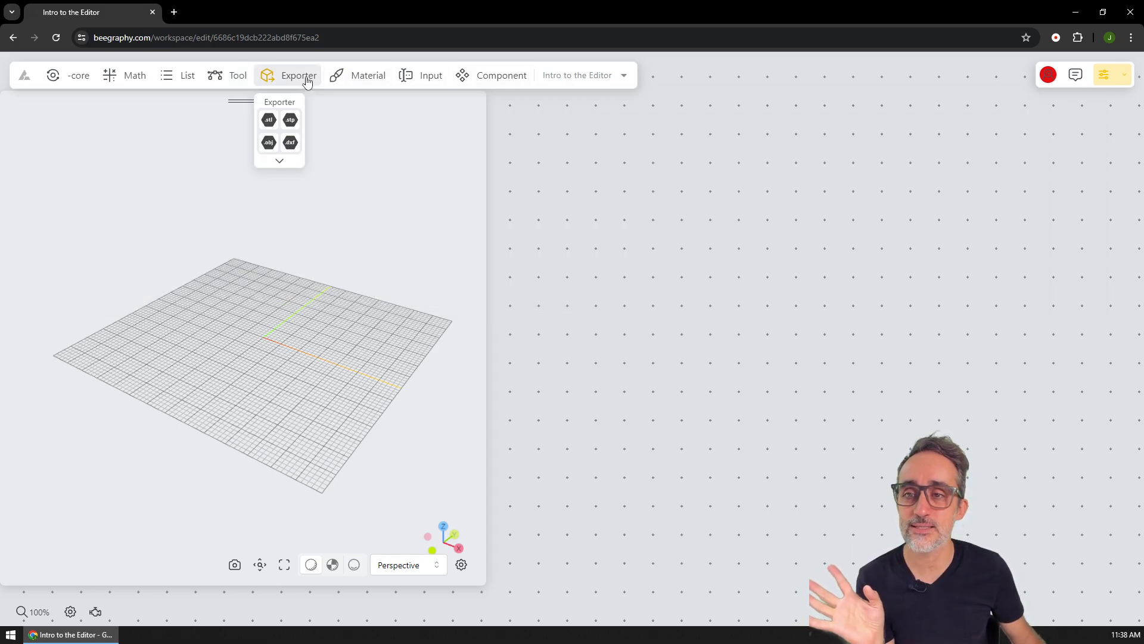
pyautogui.moveTo(309, 153)
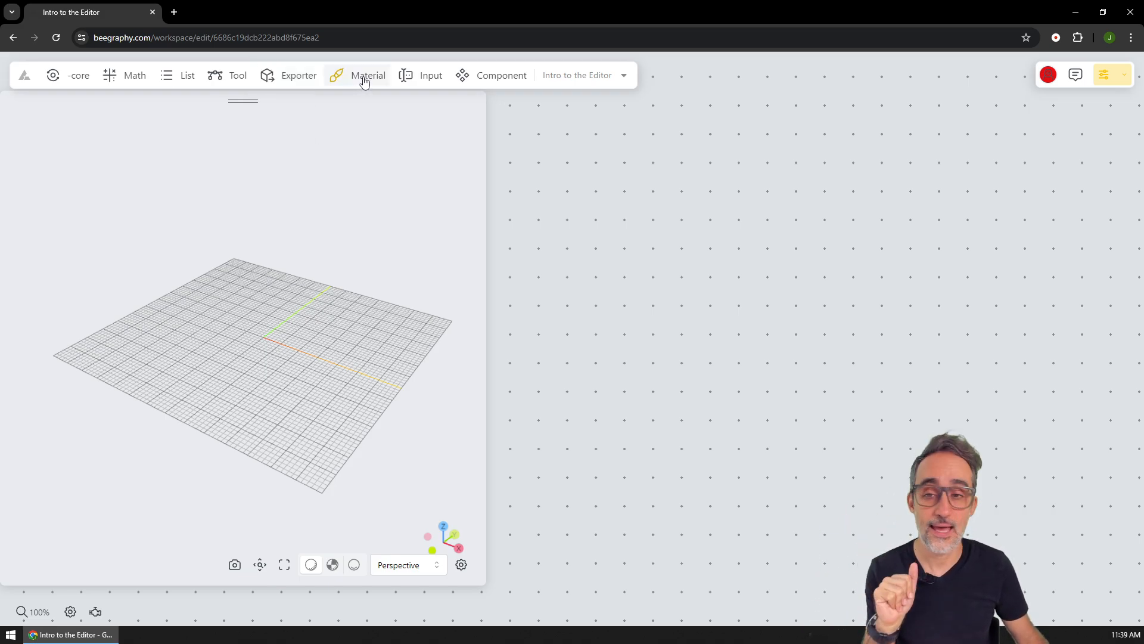
pyautogui.click(430, 76)
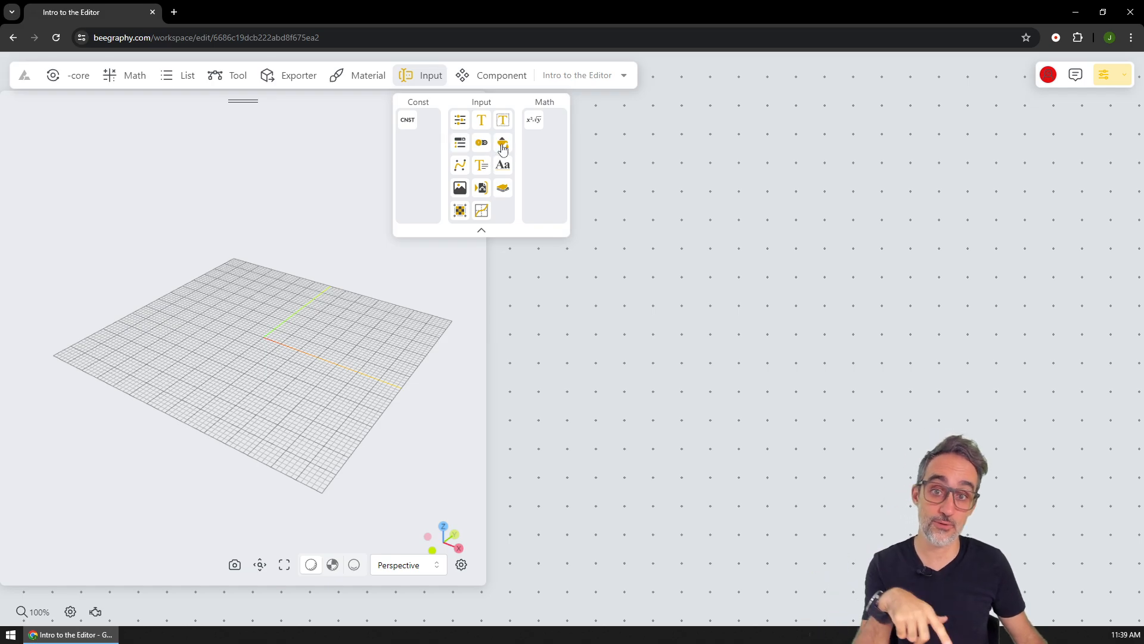
pyautogui.moveTo(535, 180)
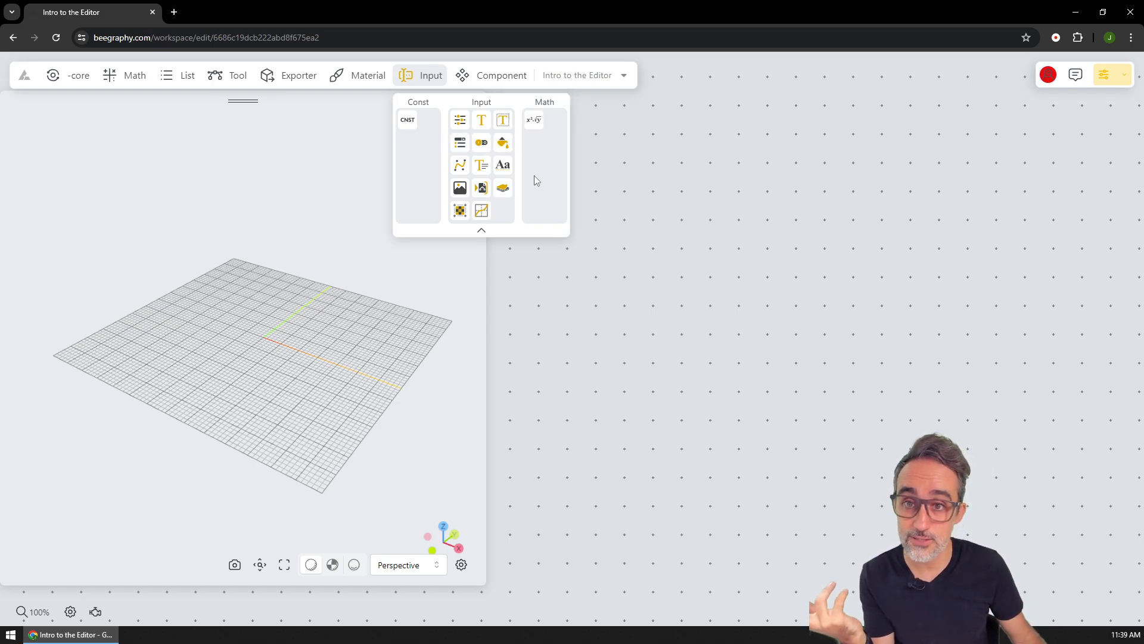
pyautogui.click(716, 196)
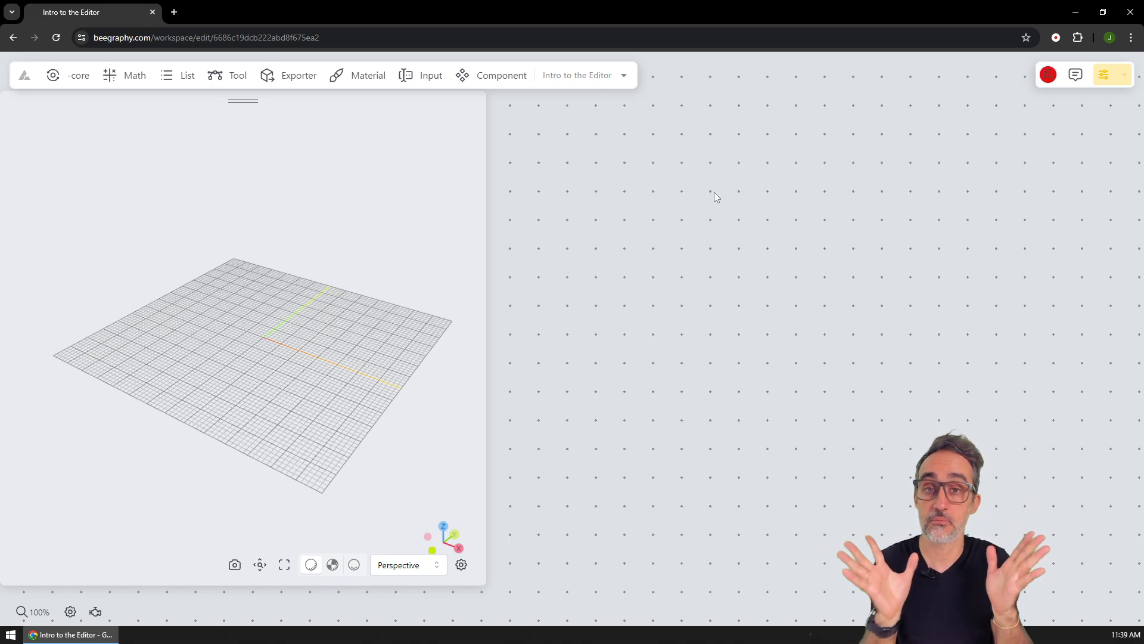
pyautogui.moveTo(658, 201)
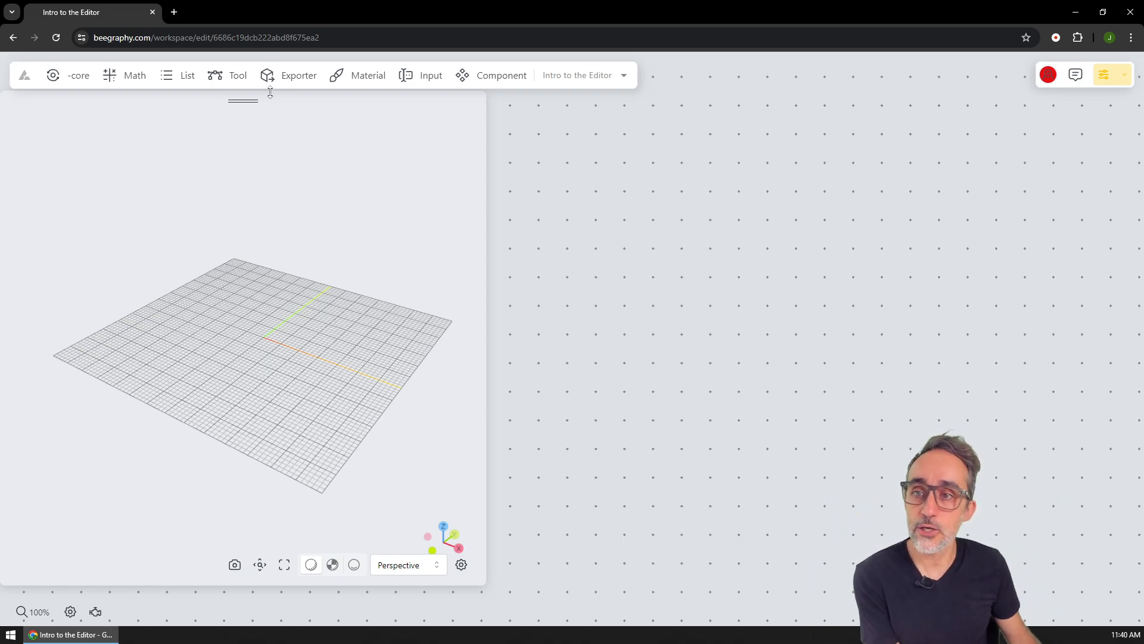
# Add a Box By Center solid from the expanded Tool panel's Solid section.
pyautogui.click(237, 75)
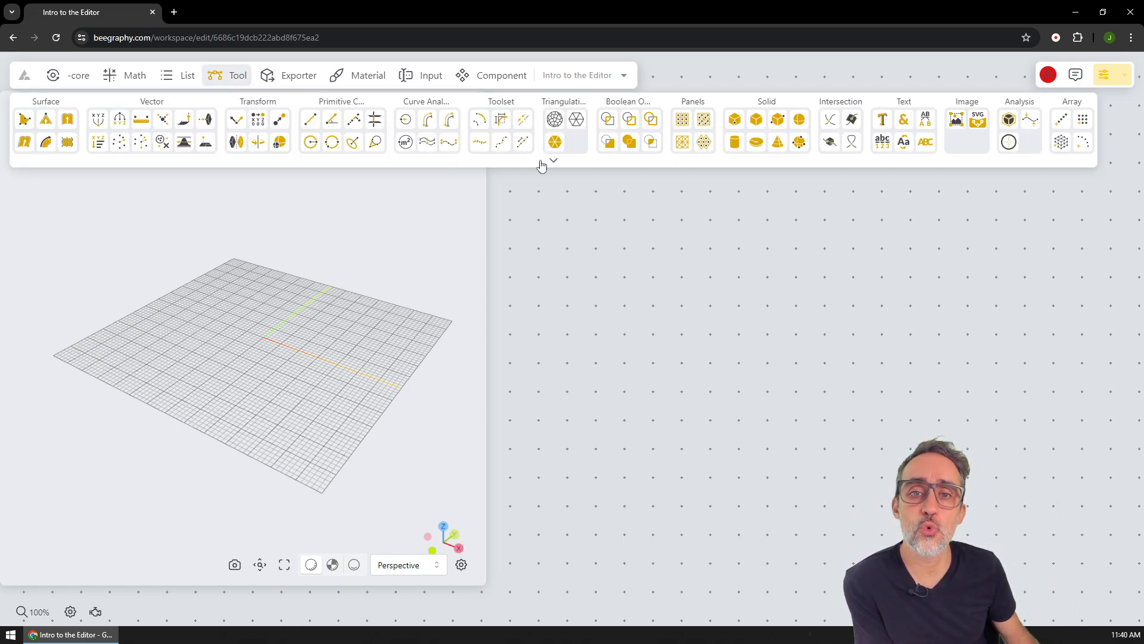
pyautogui.click(553, 160)
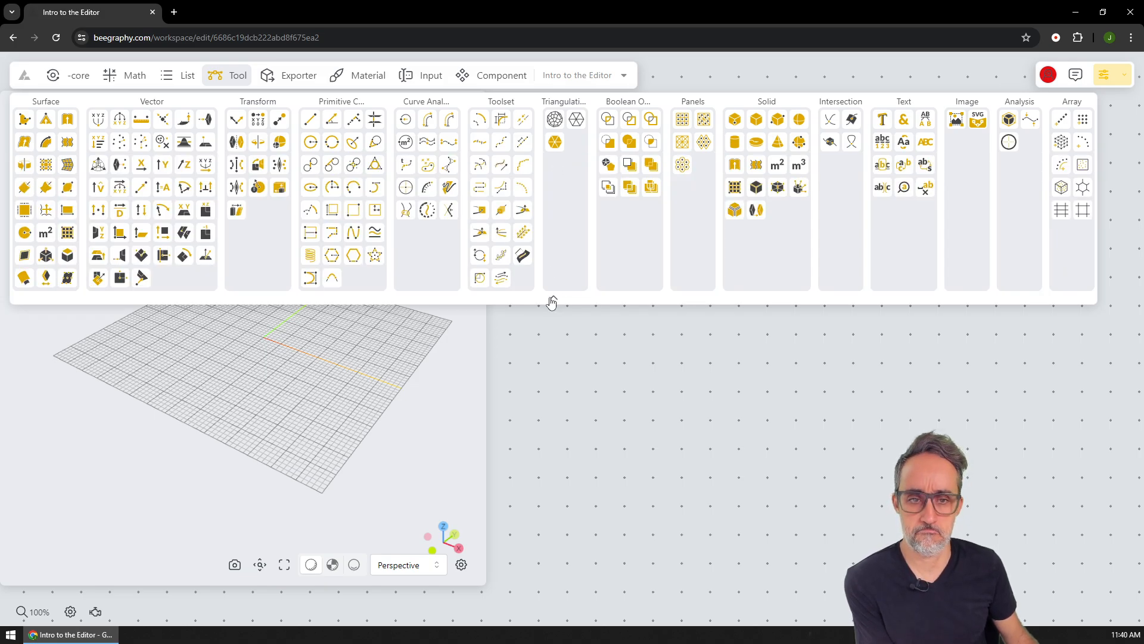
pyautogui.moveTo(757, 120)
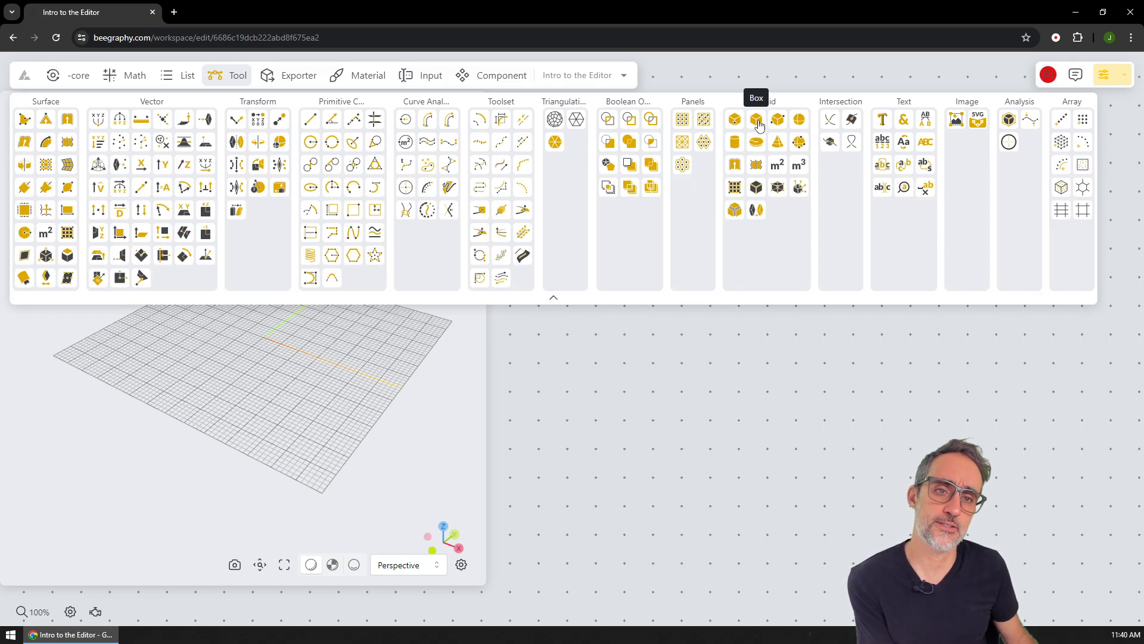
pyautogui.moveTo(734, 120)
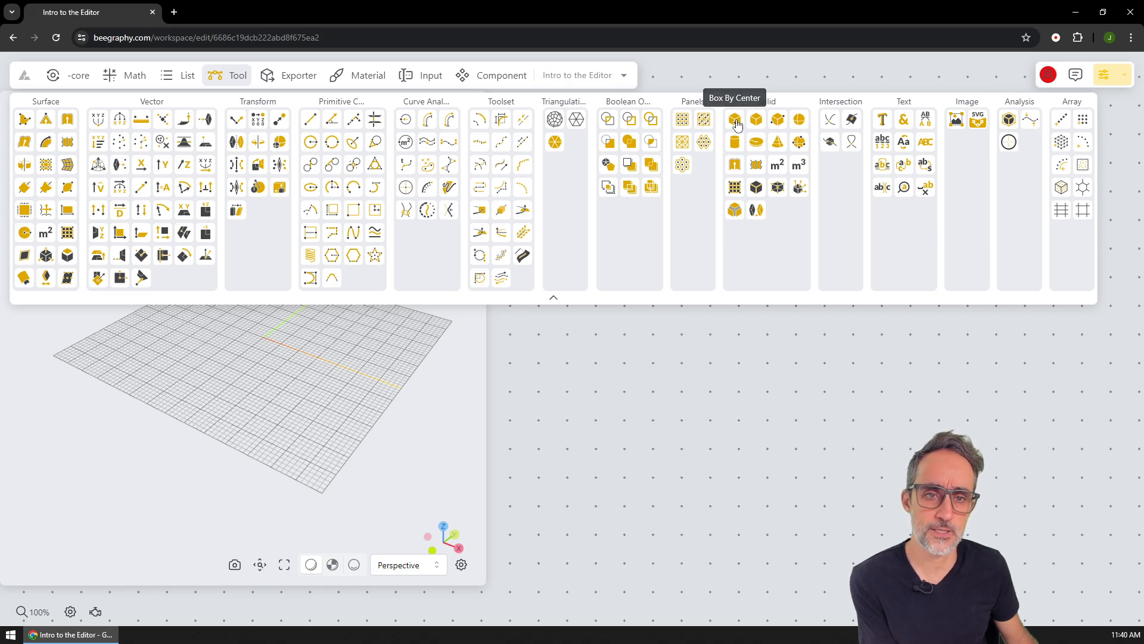
pyautogui.click(735, 119)
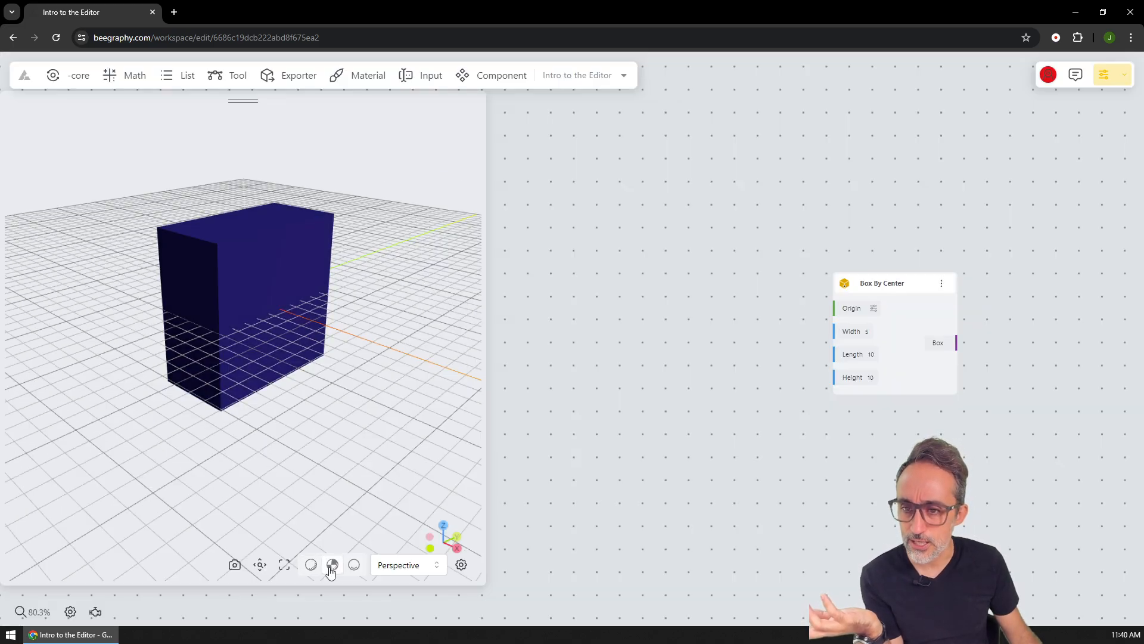
# Switch the viewport to shaded display with sky background and shadows.
pyautogui.click(332, 564)
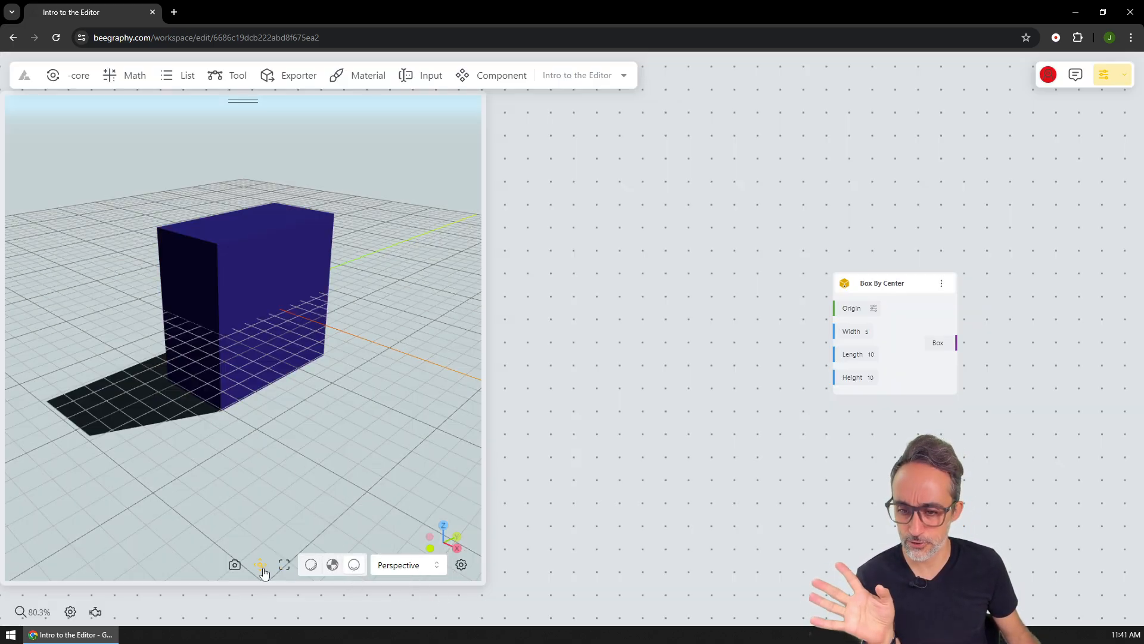
# Hide the viewport grid and view the box from Top, Front, then Perspective.
pyautogui.click(406, 565)
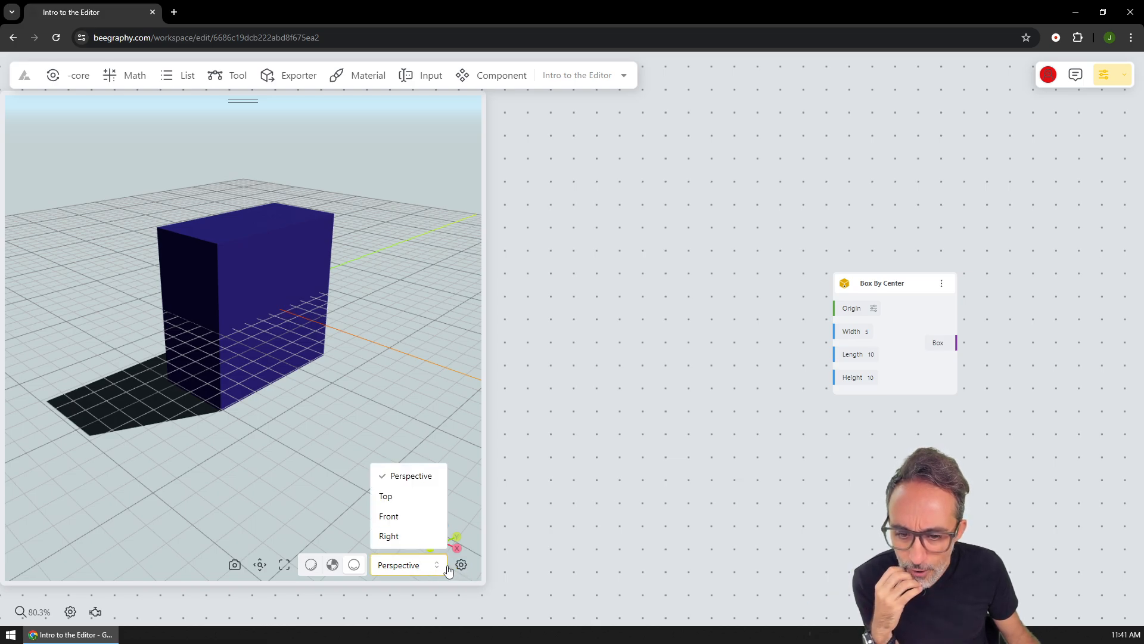
pyautogui.click(461, 564)
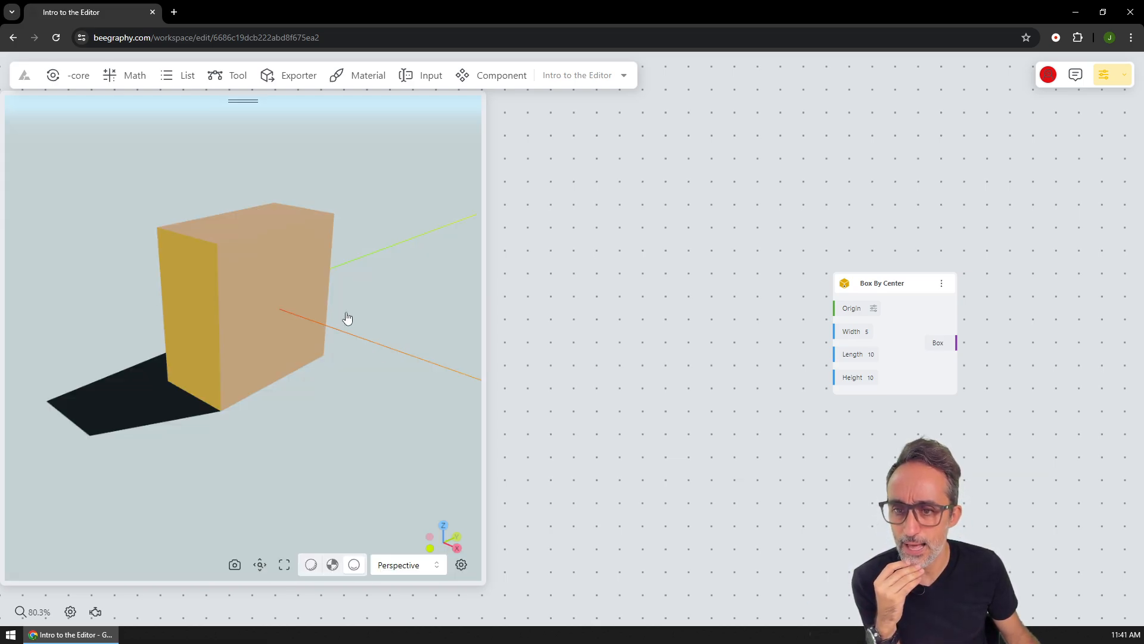
pyautogui.click(407, 565)
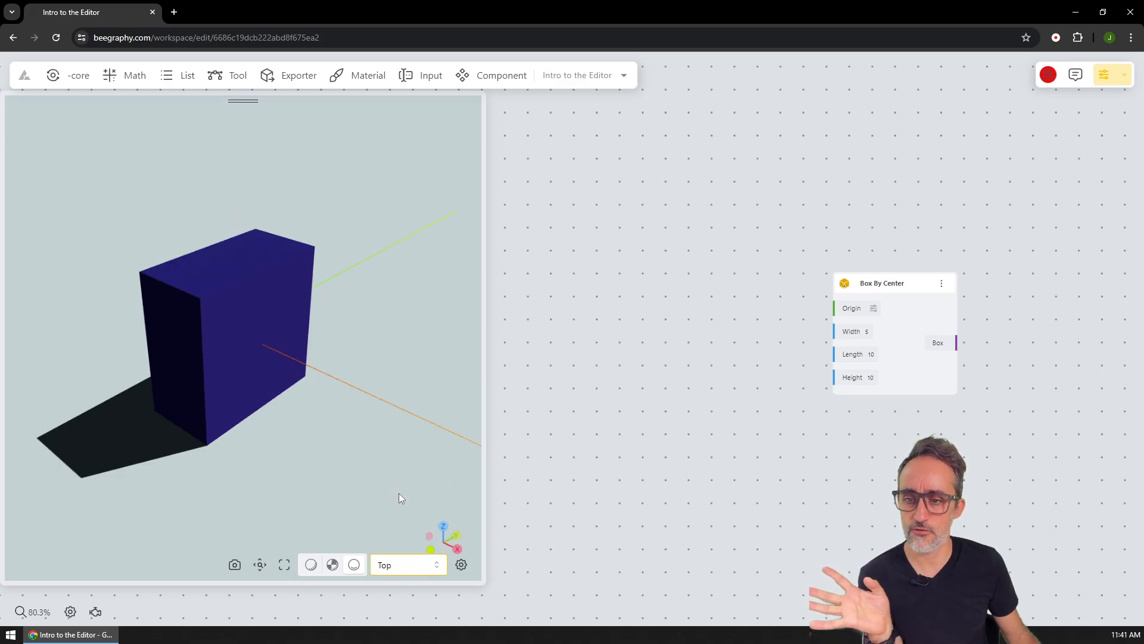
pyautogui.click(407, 564)
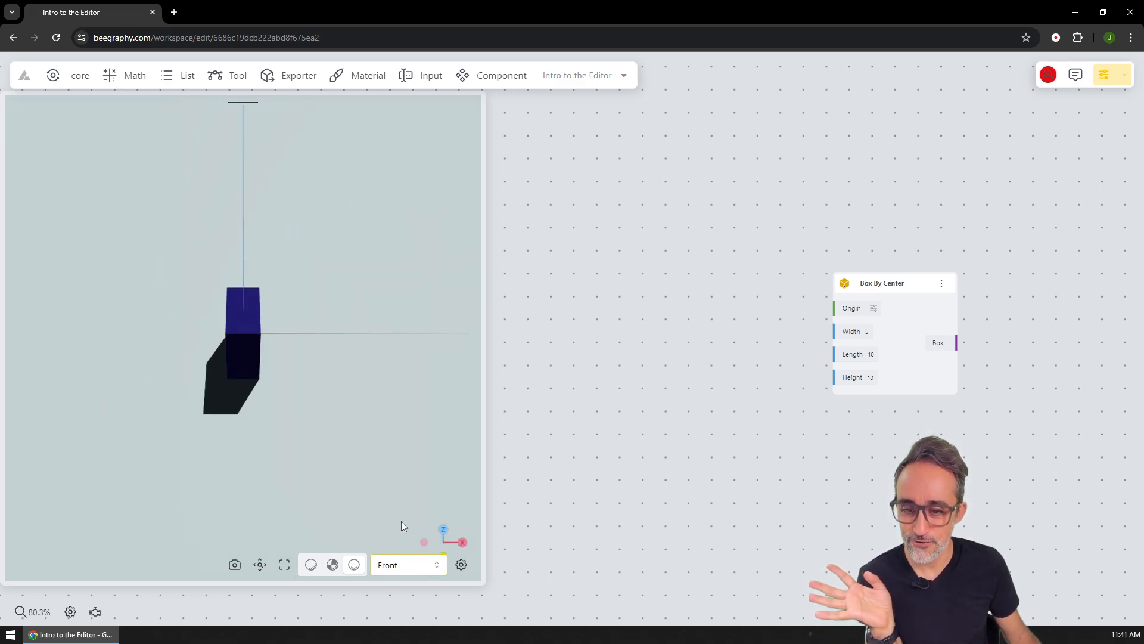
pyautogui.click(407, 565)
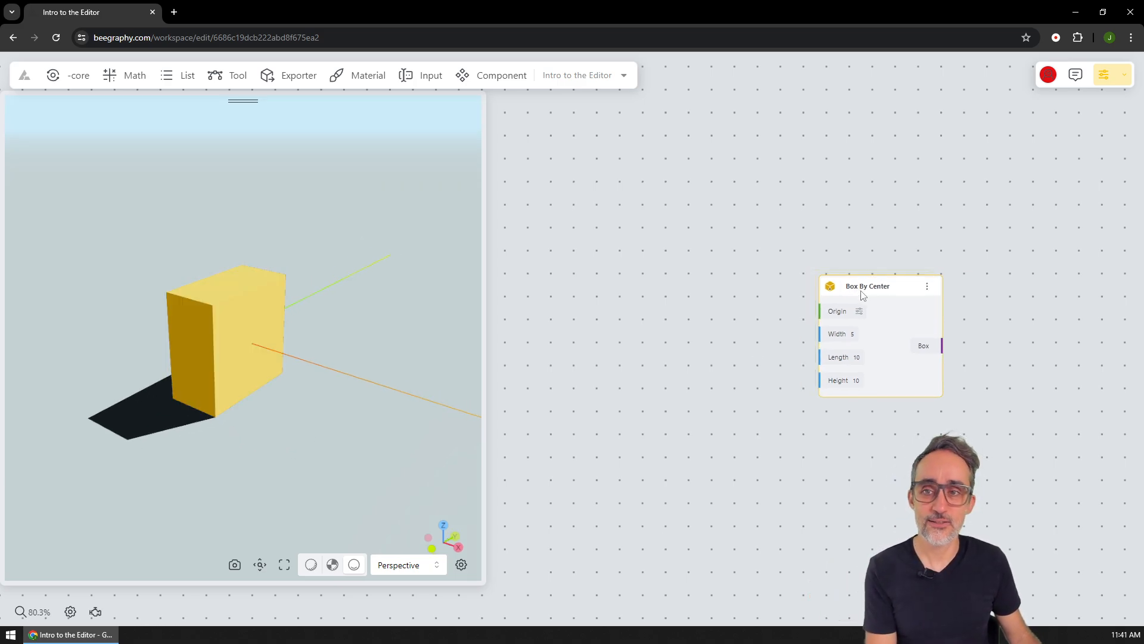
pyautogui.click(238, 74)
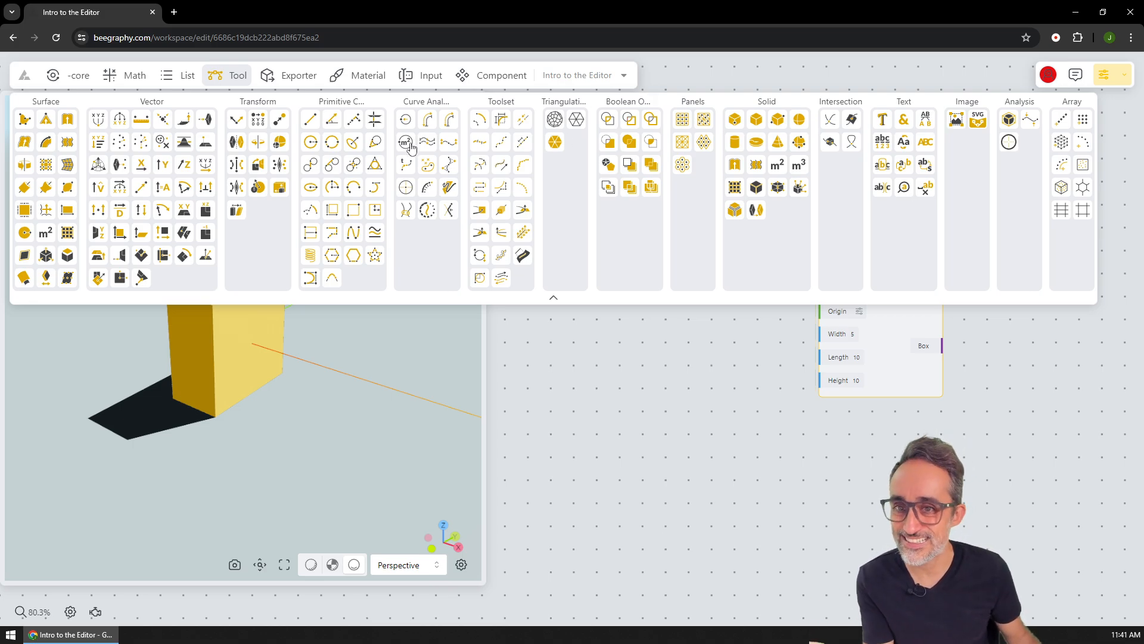
pyautogui.moveTo(489, 299)
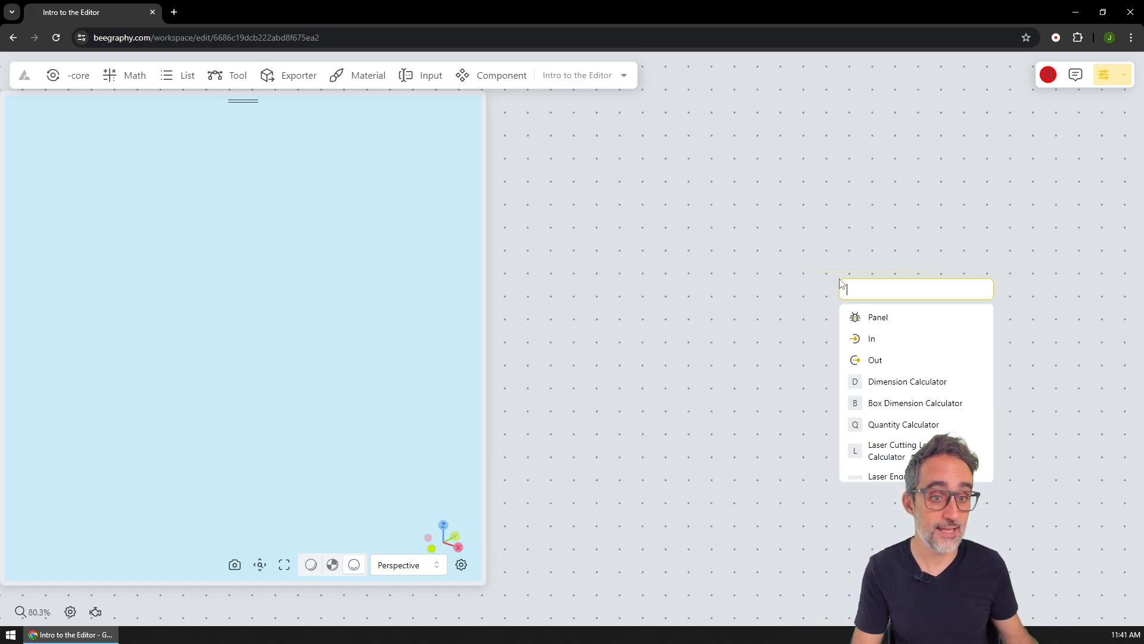
pyautogui.moveTo(941, 225)
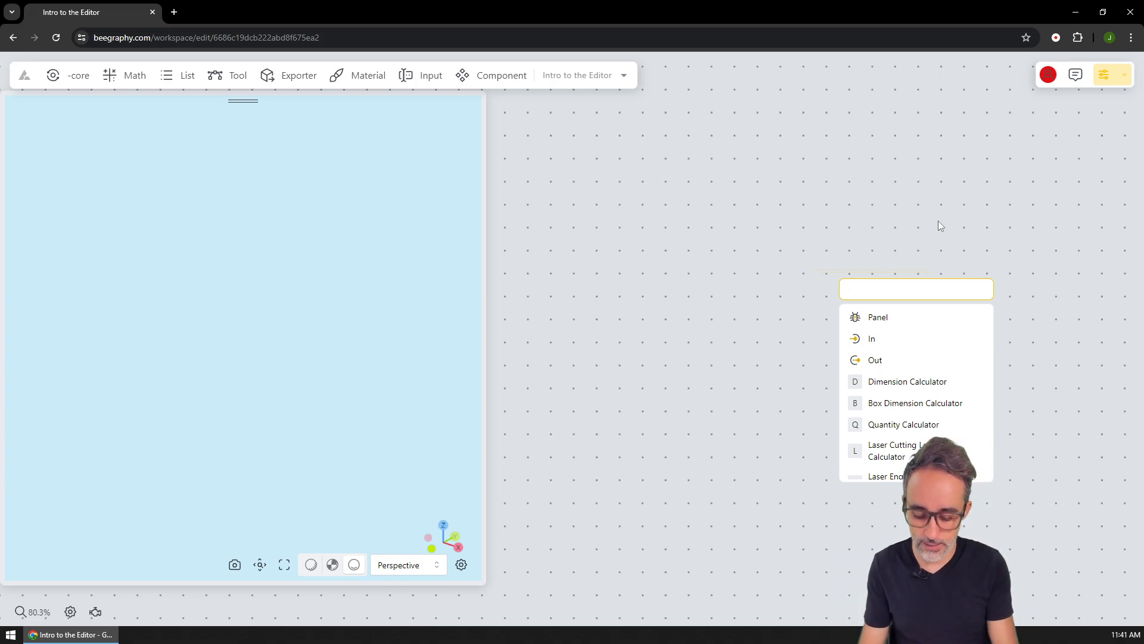
pyautogui.write('box')
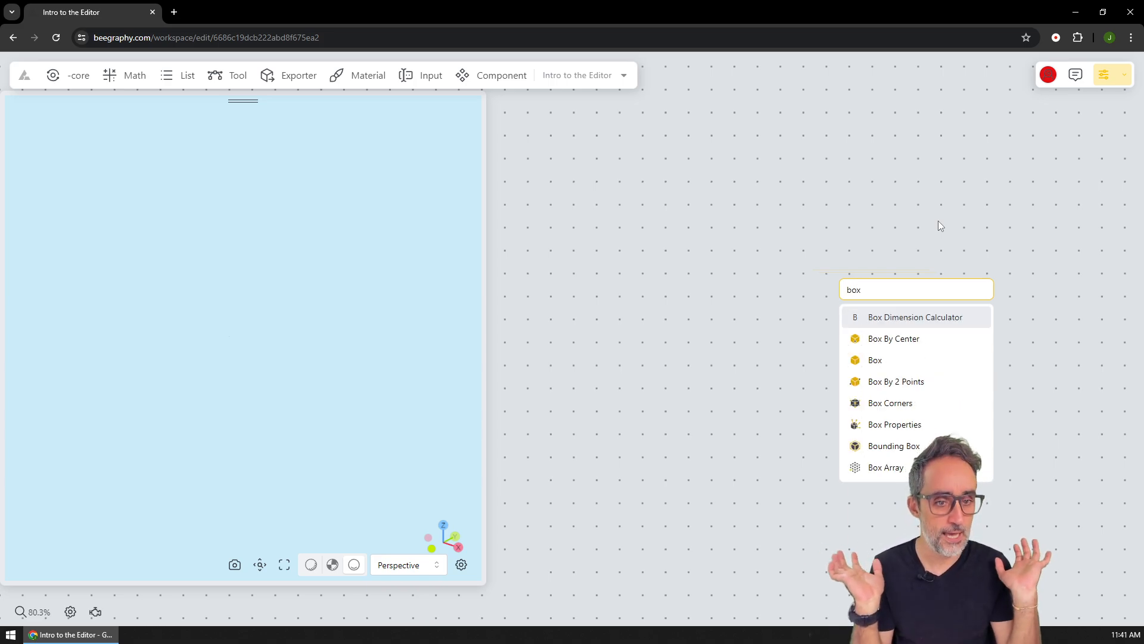
pyautogui.moveTo(919, 349)
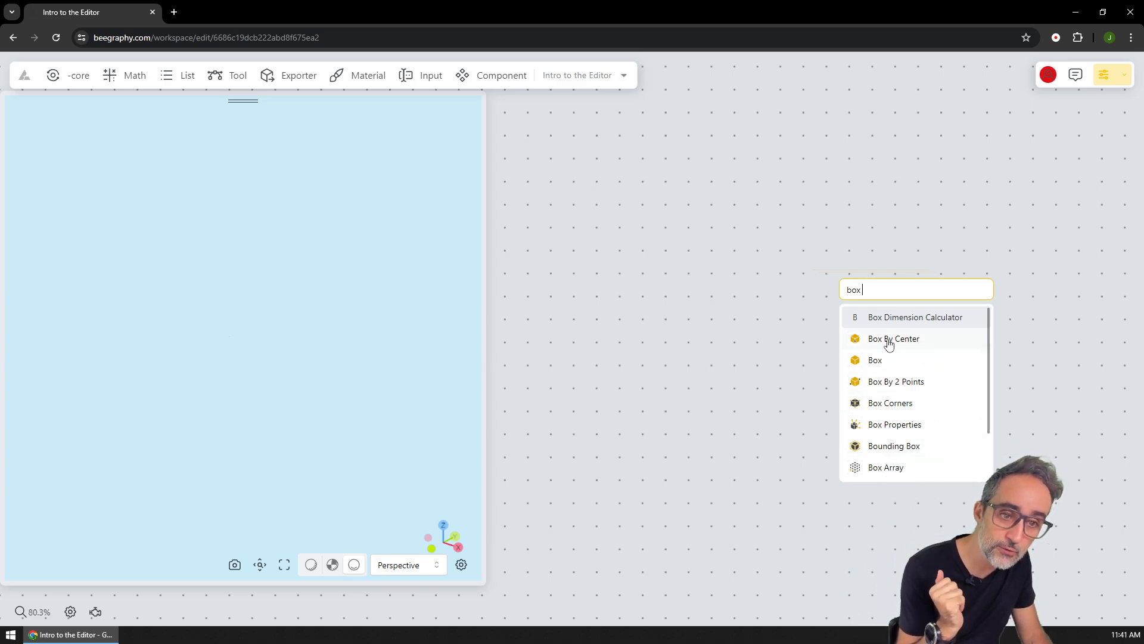
pyautogui.click(893, 338)
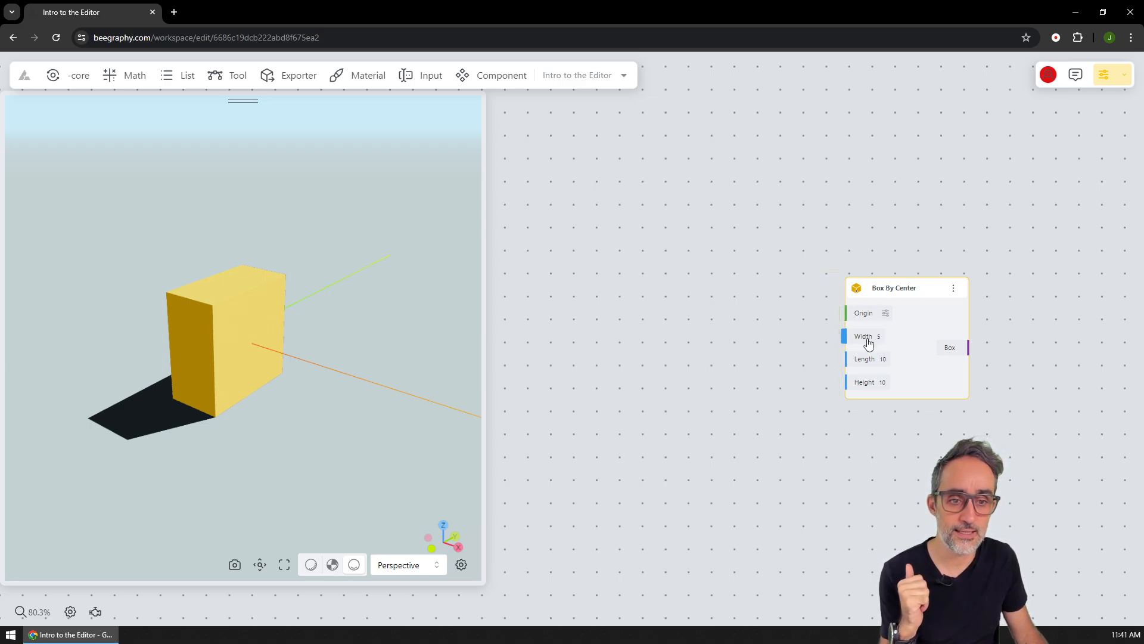
pyautogui.moveTo(889, 431)
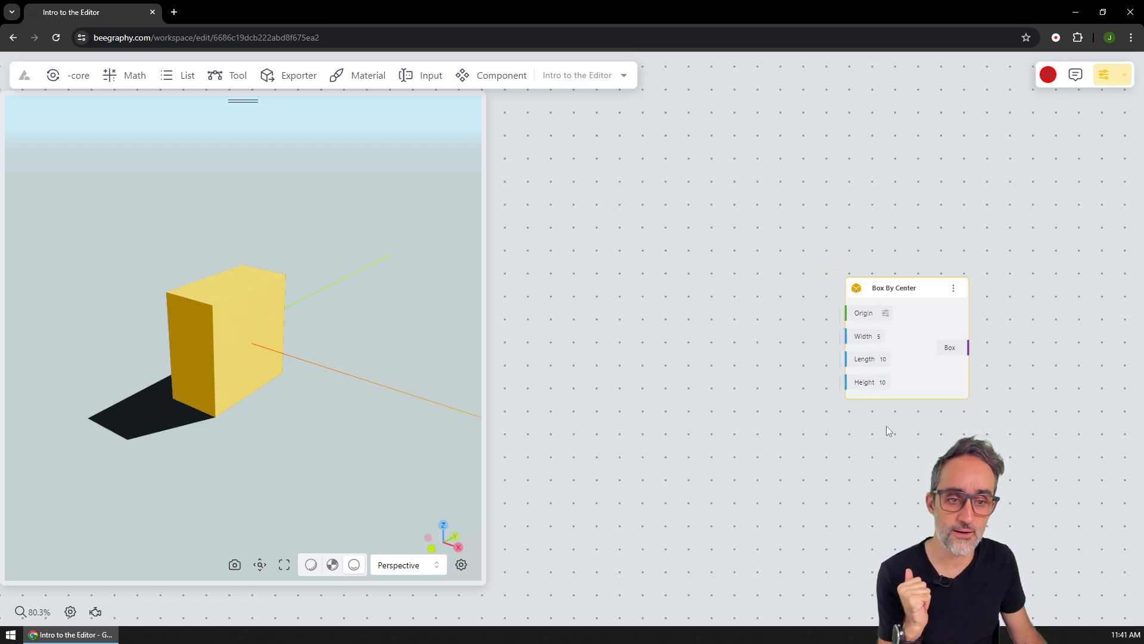
pyautogui.moveTo(809, 320)
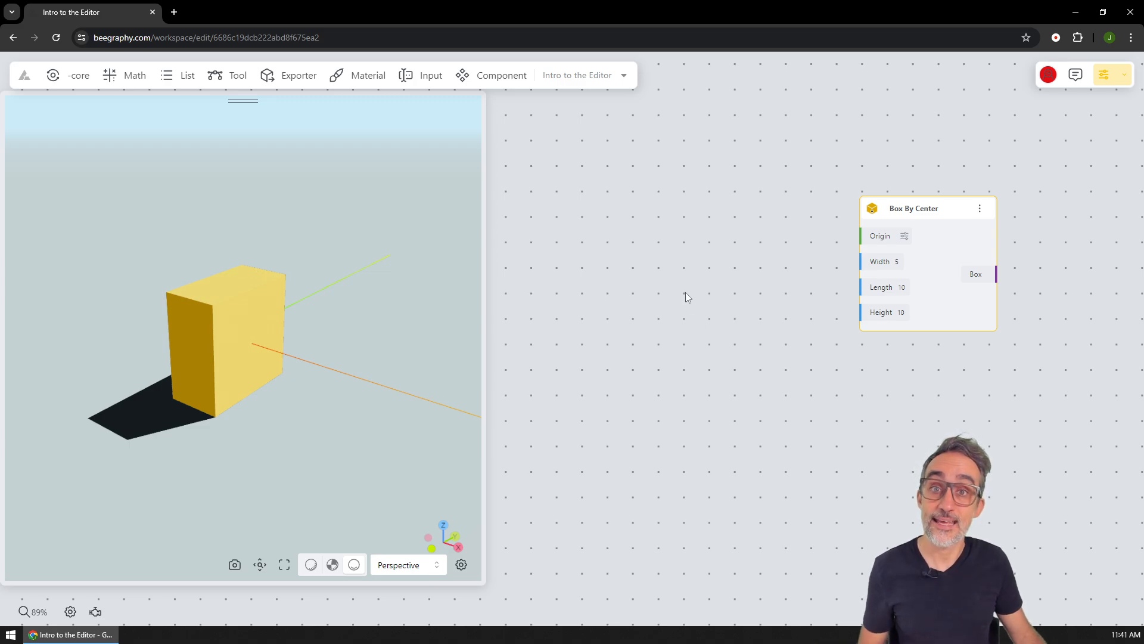
# Add a Range Input slider, review its 0–10 range settings, and rename it Box Width.
pyautogui.doubleClick(686, 295)
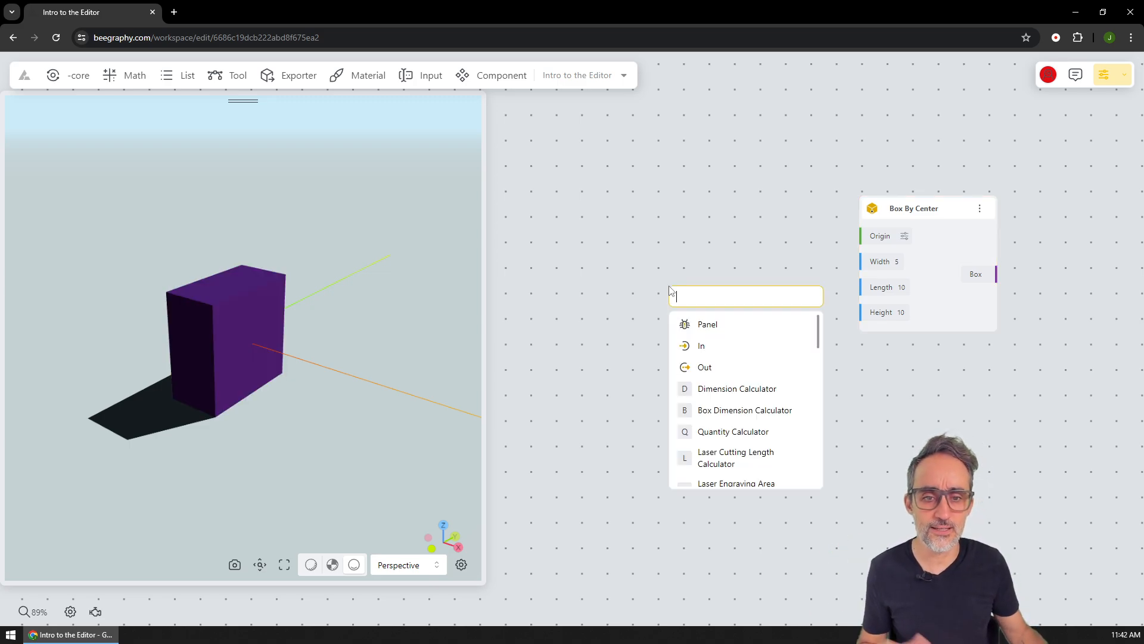
pyautogui.write('range')
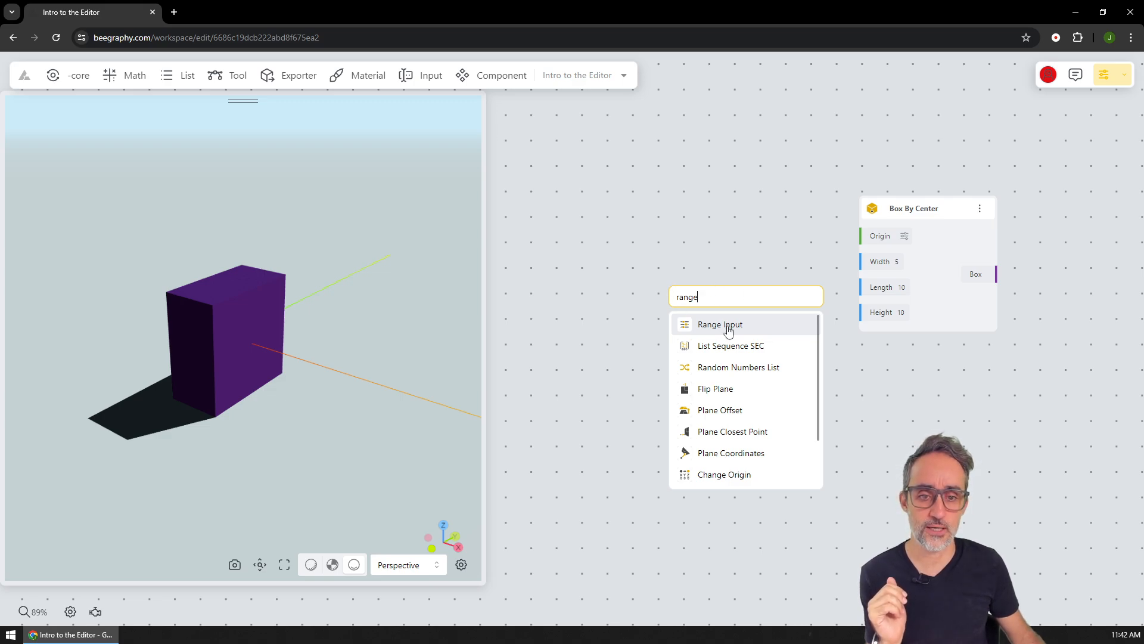
pyautogui.click(719, 324)
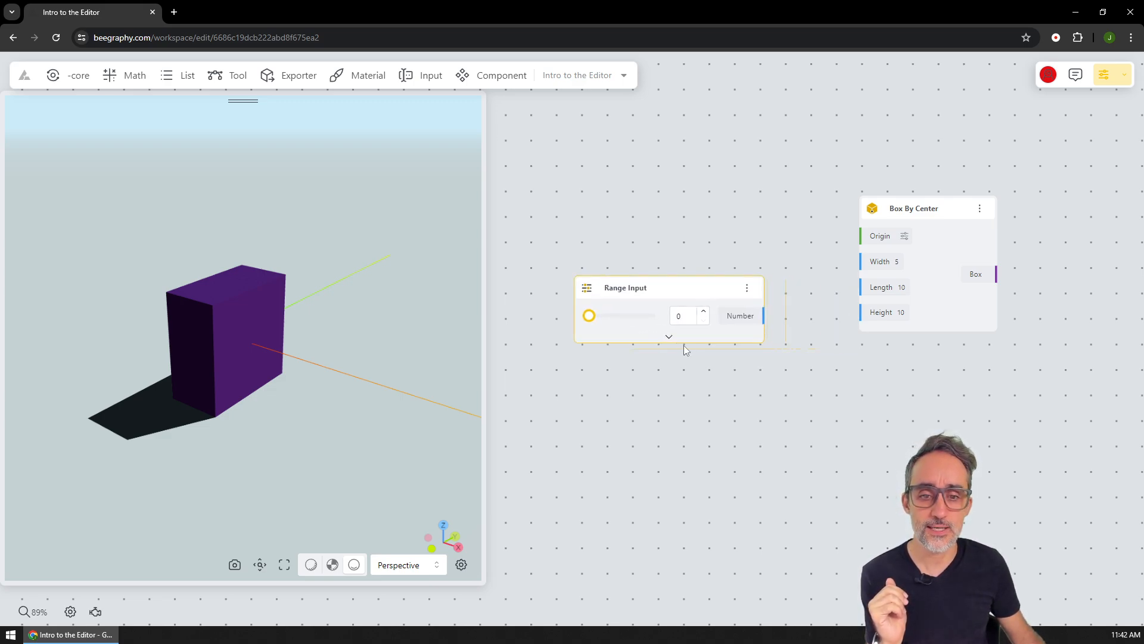
pyautogui.click(669, 336)
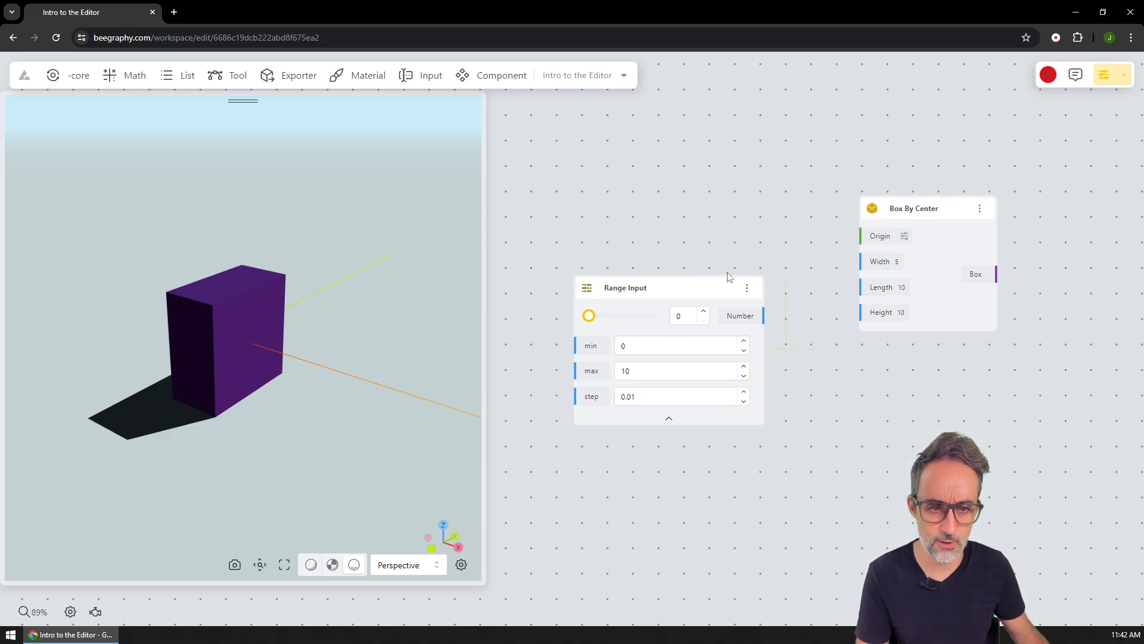
pyautogui.doubleClick(624, 288)
pyautogui.write('Box Width')
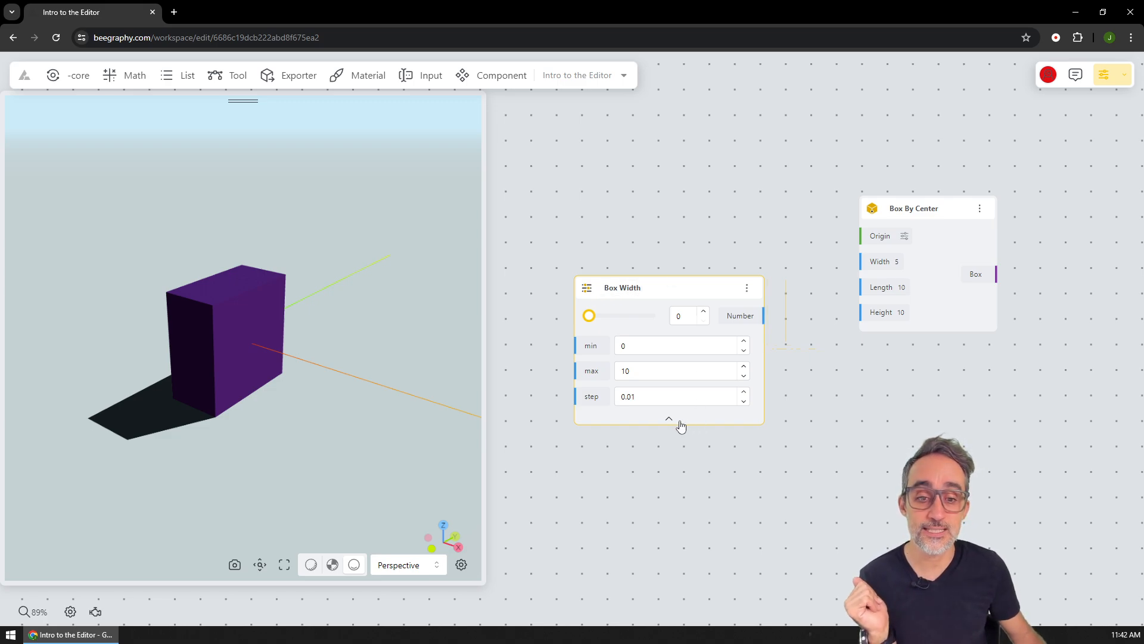
pyautogui.click(667, 418)
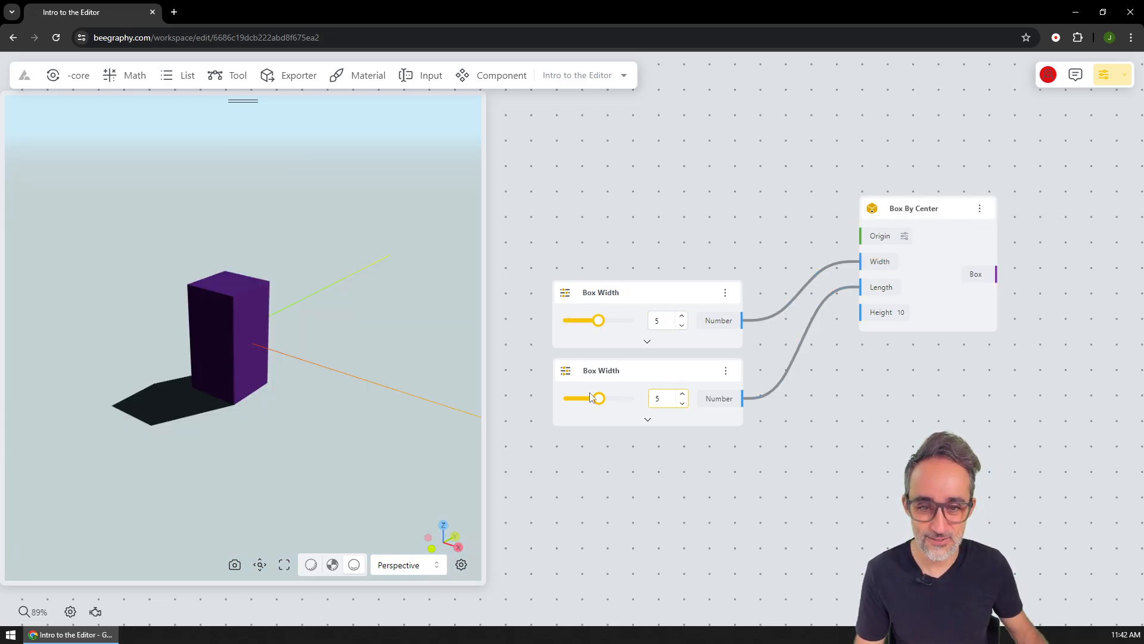
# Rename the duplicated sliders to Box Length and Box Height.
pyautogui.doubleClick(601, 370)
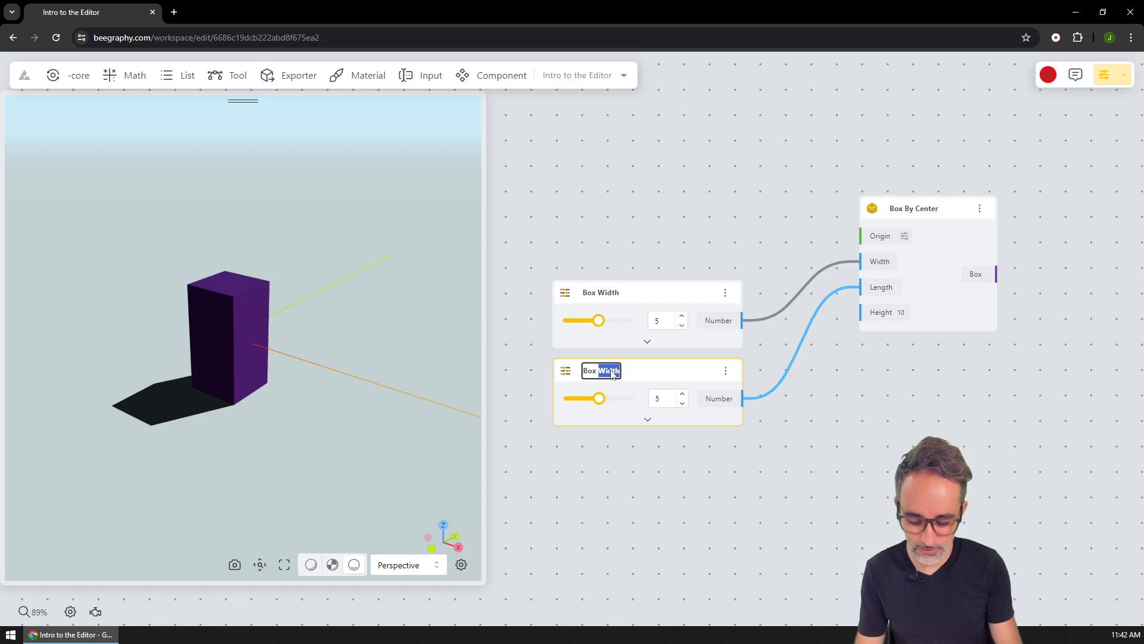
pyautogui.write('Box Length')
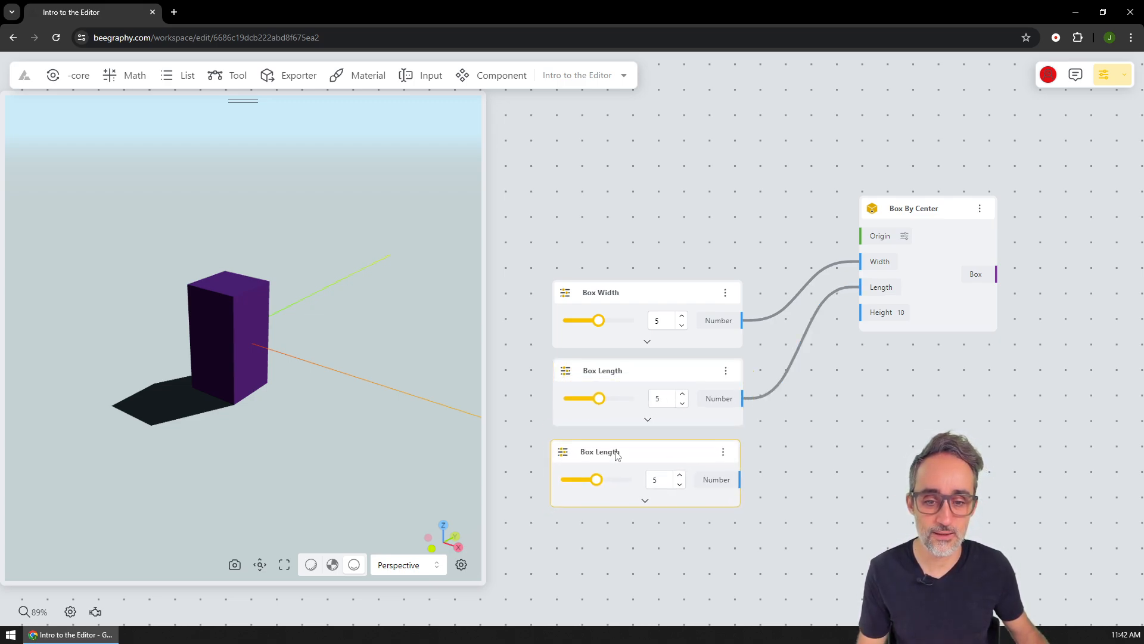
pyautogui.doubleClick(599, 451)
pyautogui.write('Heigh')
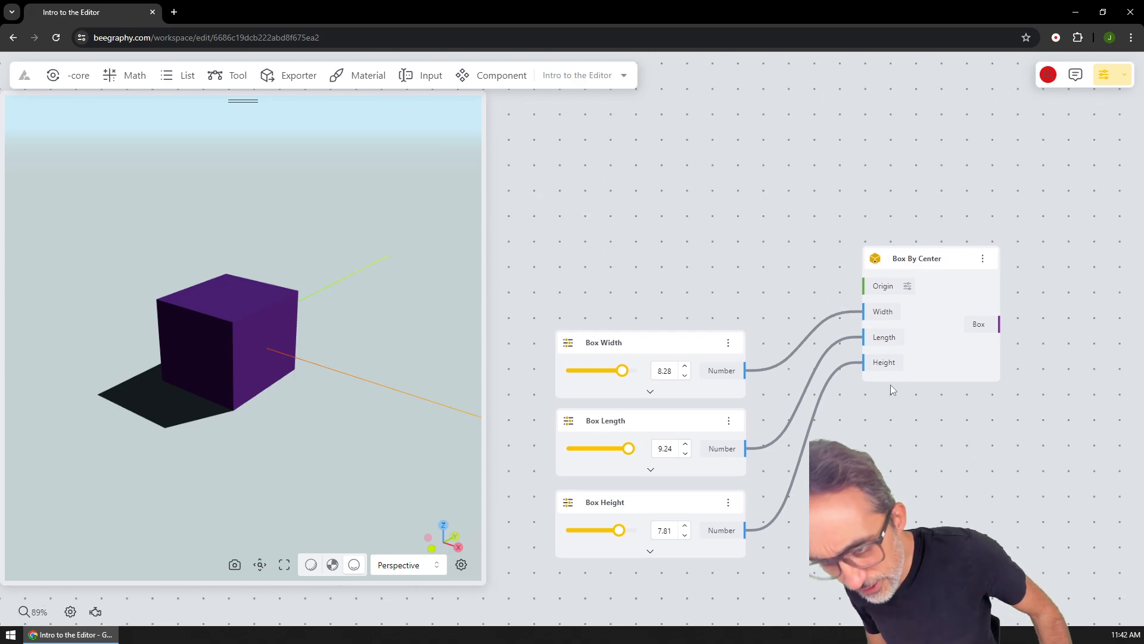
pyautogui.click(884, 285)
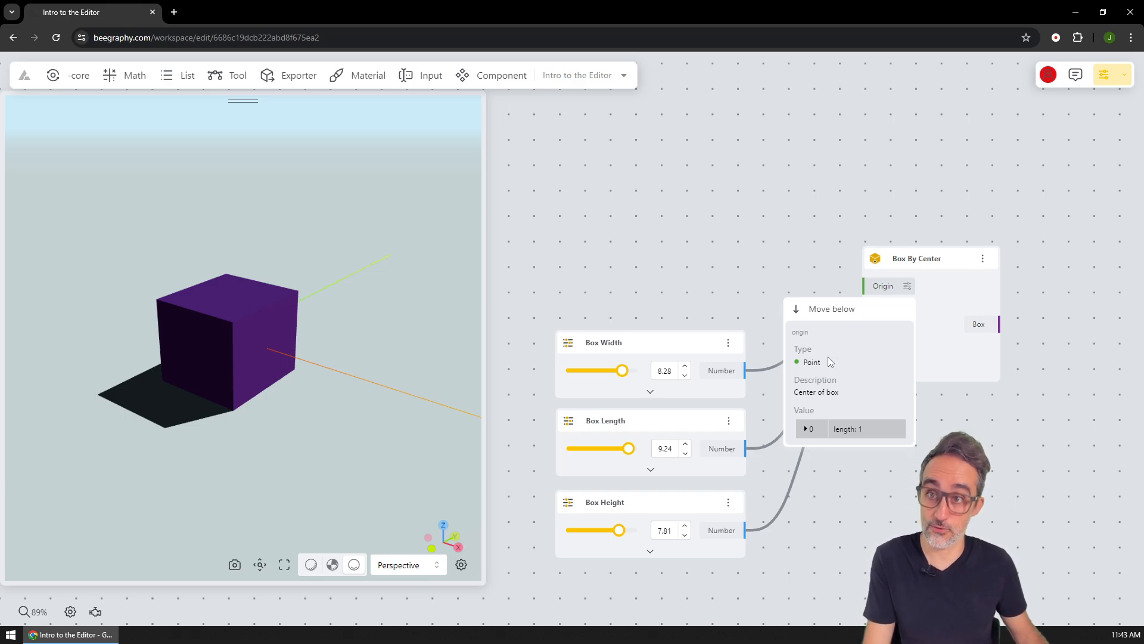
pyautogui.moveTo(826, 348)
pyautogui.write('point')
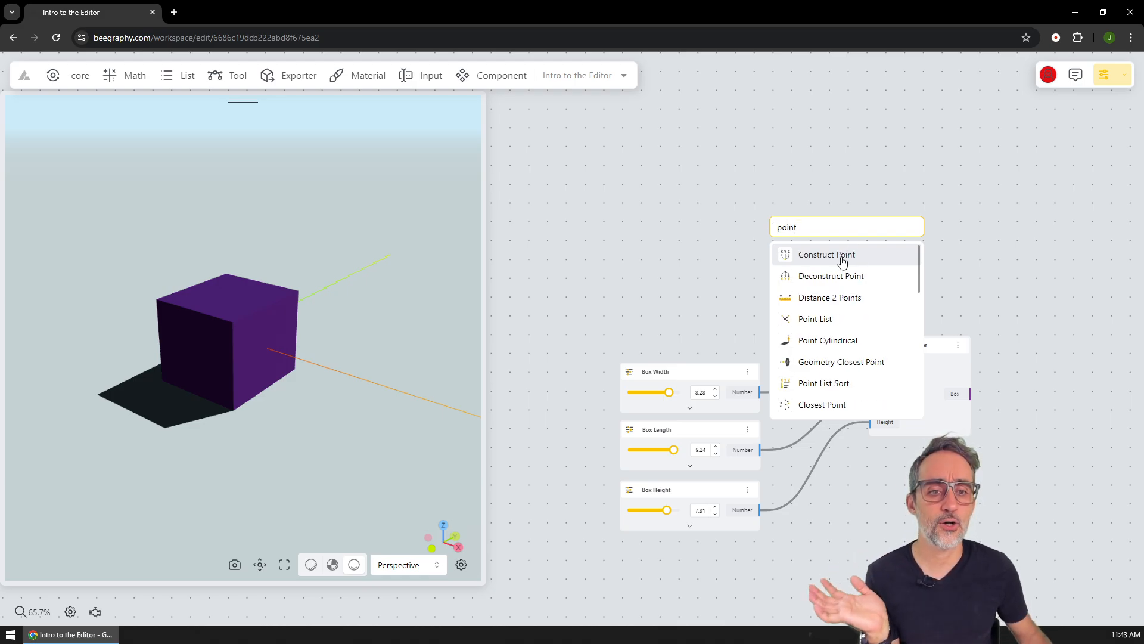
# Add a Construct Point node to drive the box's Origin.
pyautogui.click(826, 254)
pyautogui.write('range')
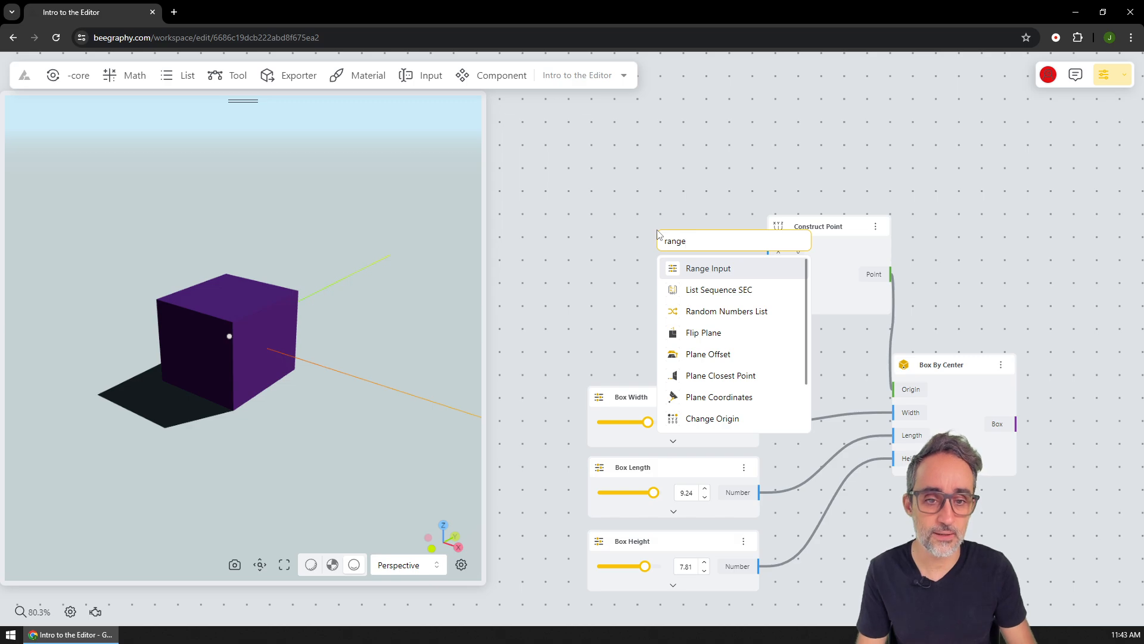
# Add a Range Input slider and wire it to the Construct Point's X.
pyautogui.click(707, 267)
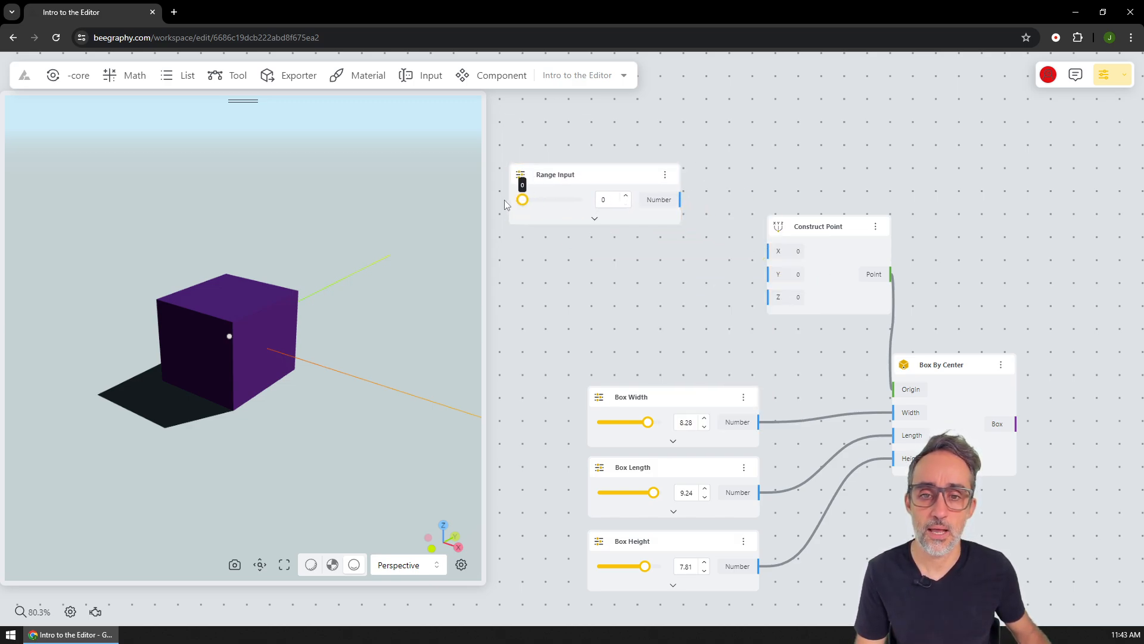
pyautogui.moveTo(555, 175); pyautogui.dragTo(568, 163)
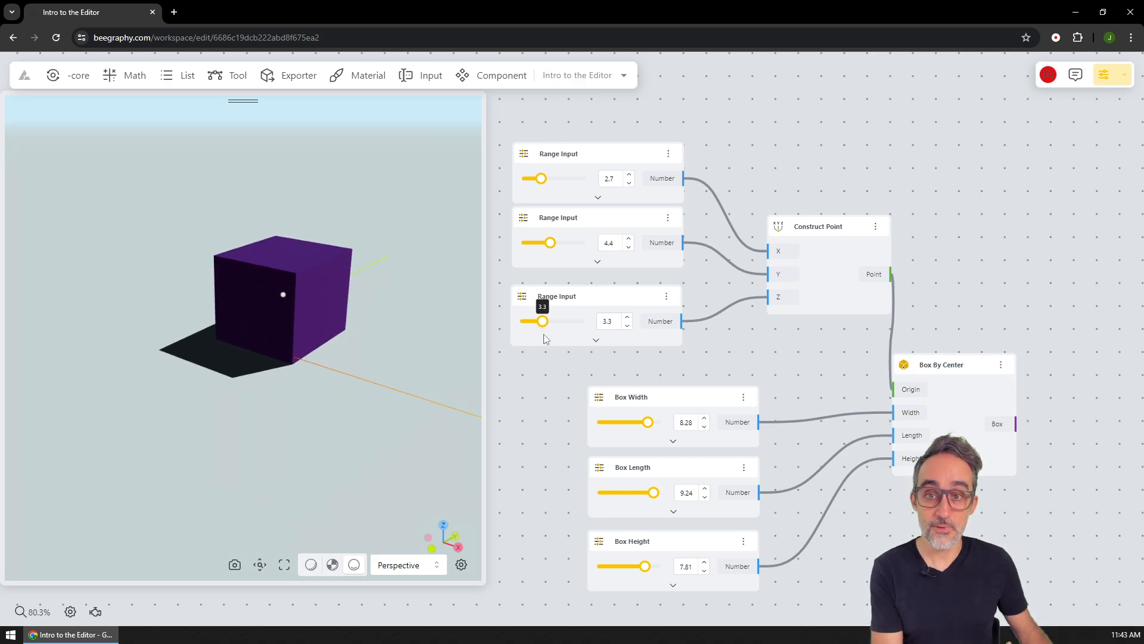
pyautogui.moveTo(895, 198)
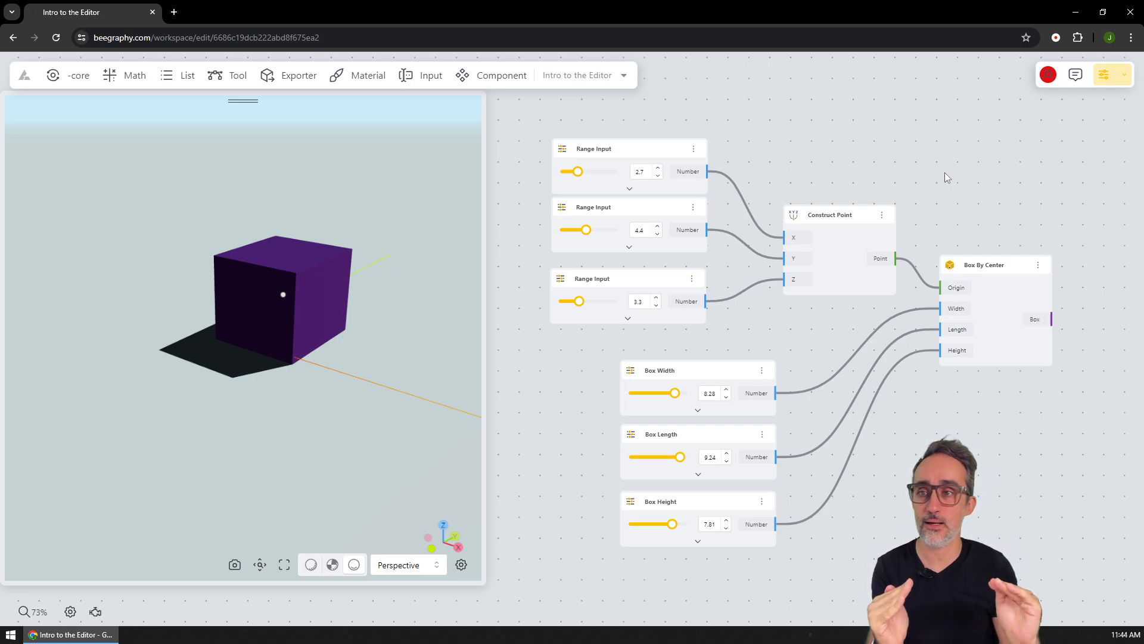
pyautogui.moveTo(1122, 81)
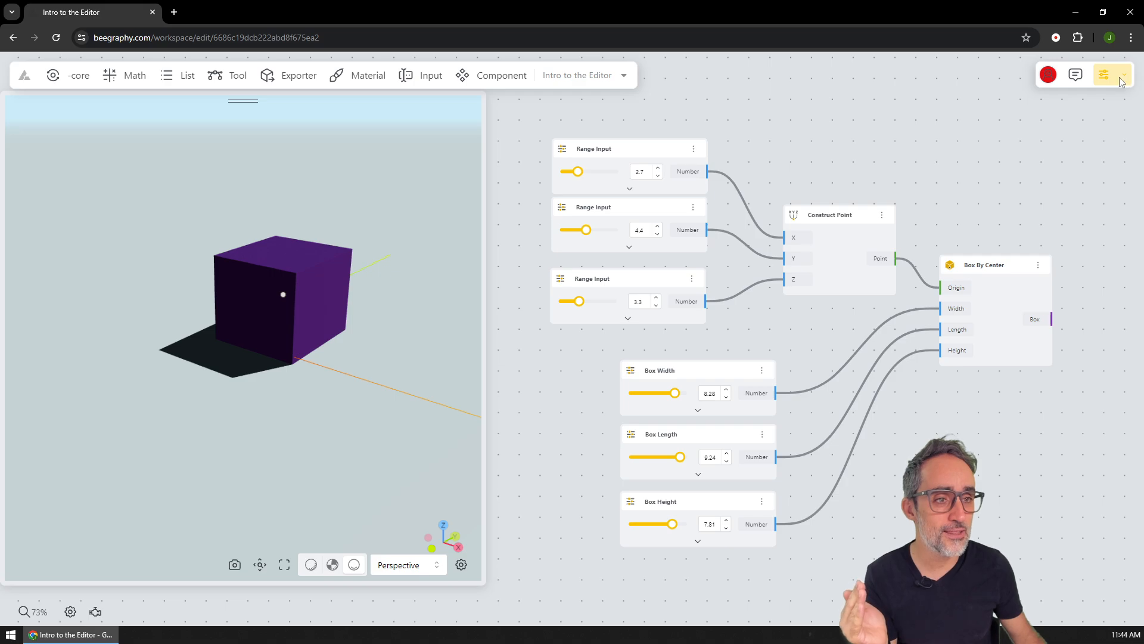
# Open the Configurator/Demo dropdown and close it without choosing an option.
pyautogui.click(1110, 74)
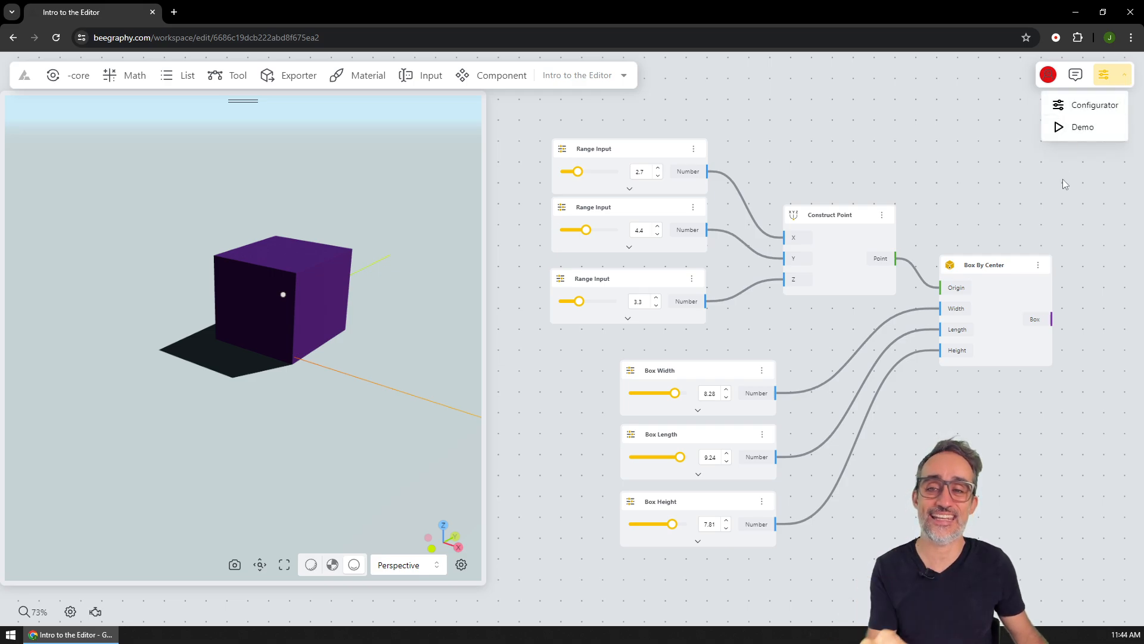
pyautogui.click(1060, 198)
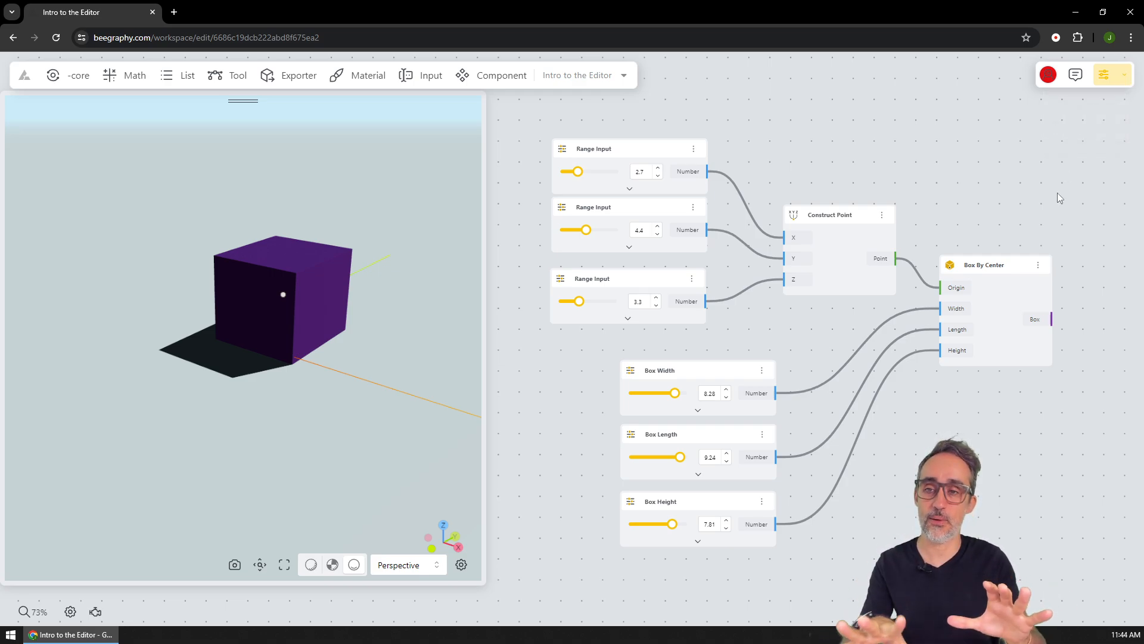